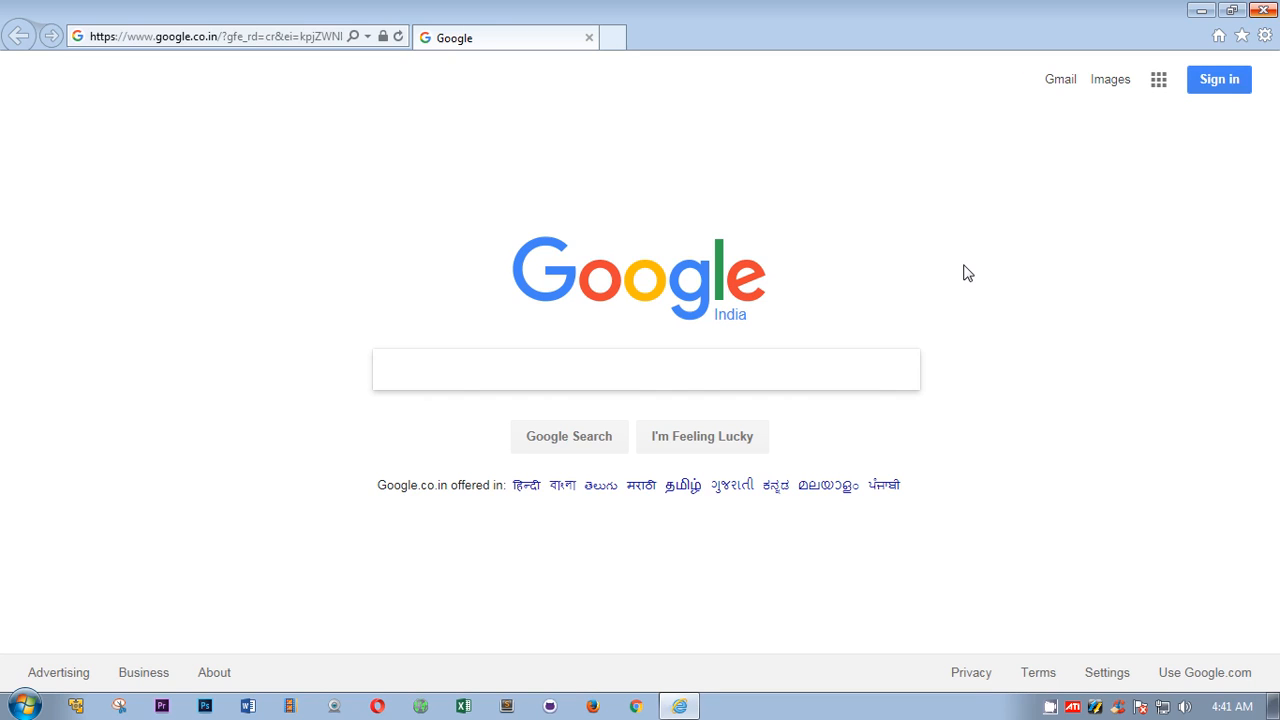
Show the About Internet Explorer dialog with version 11.0.9600.17843 from the Tools gear.
left_click(1264, 36)
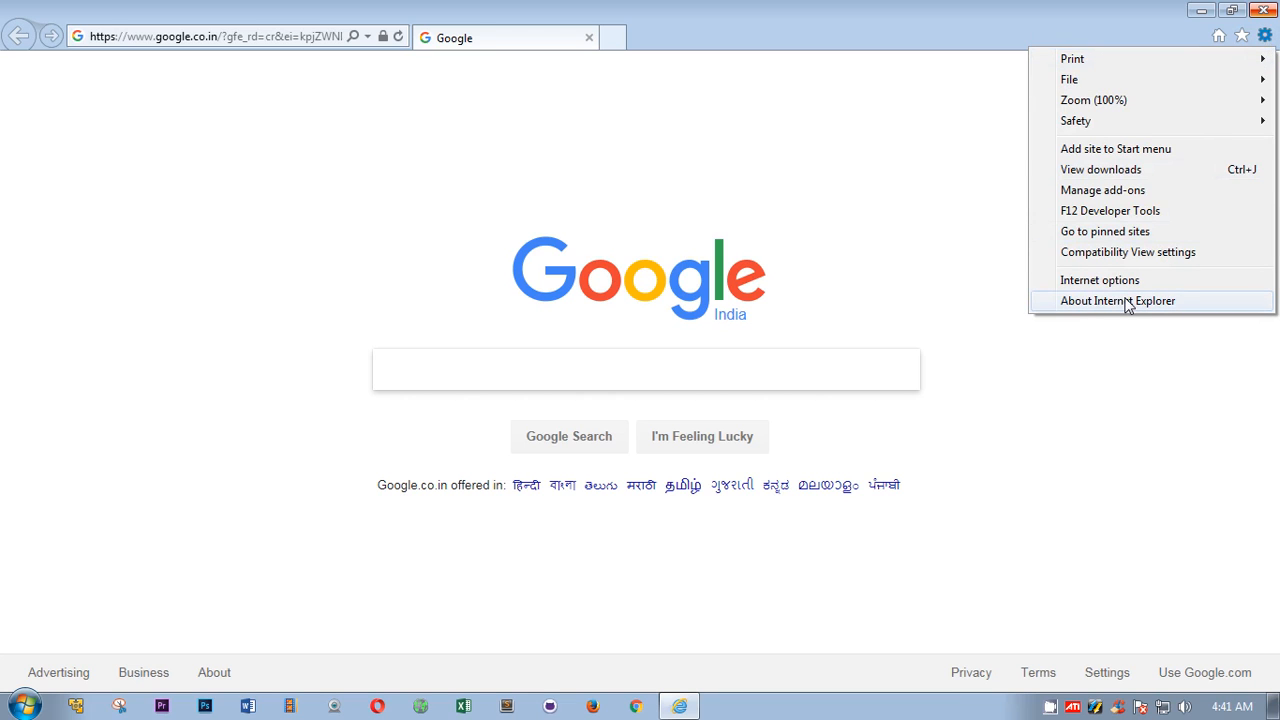
left_click(1116, 300)
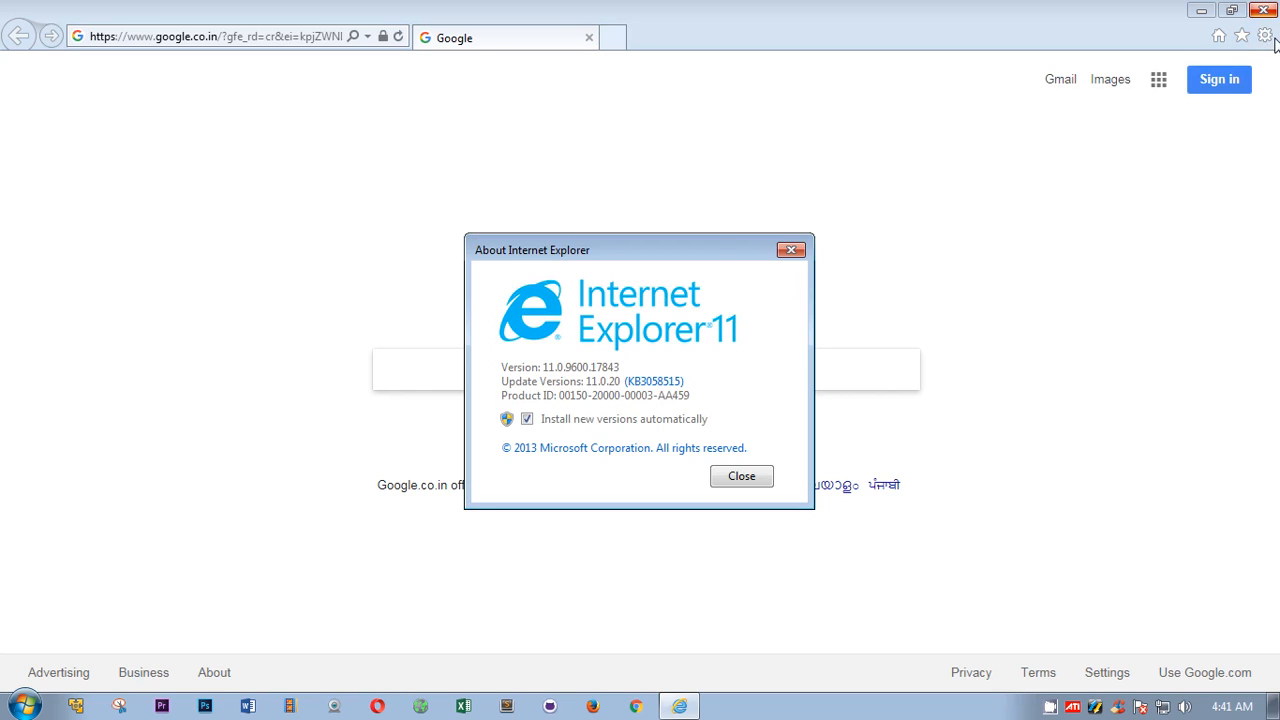
mouse_move(770, 330)
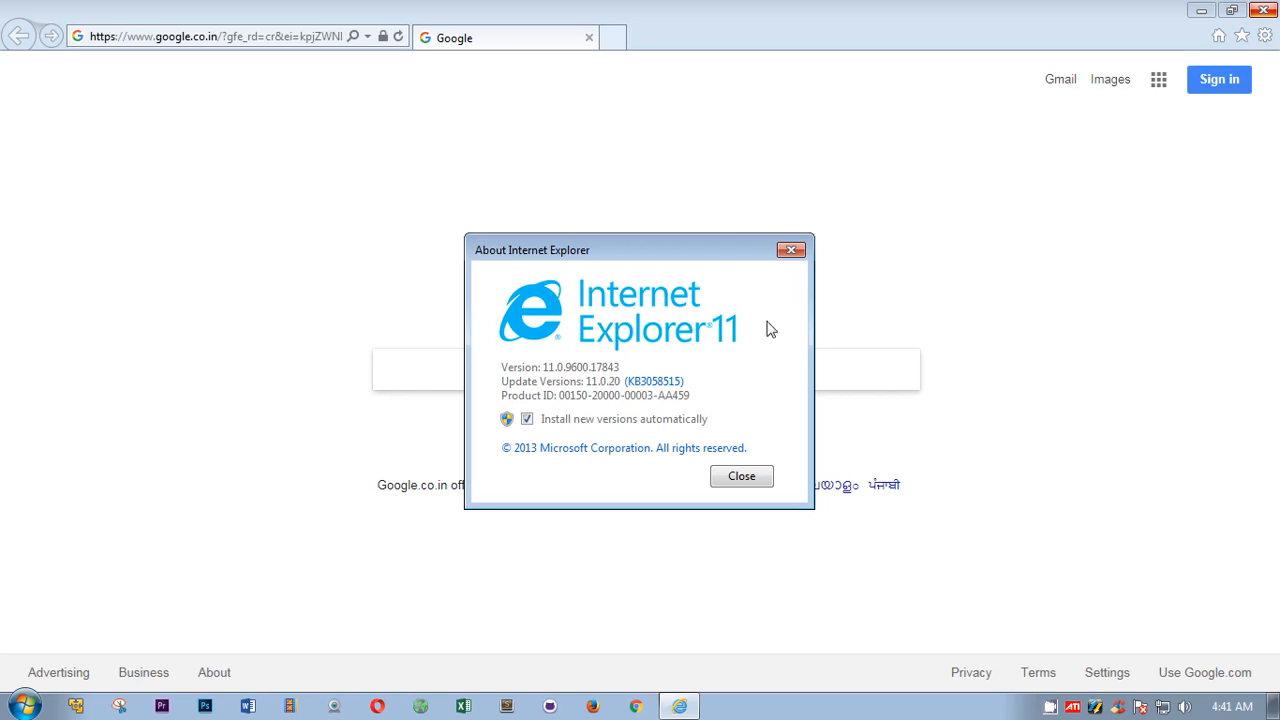
mouse_move(728, 380)
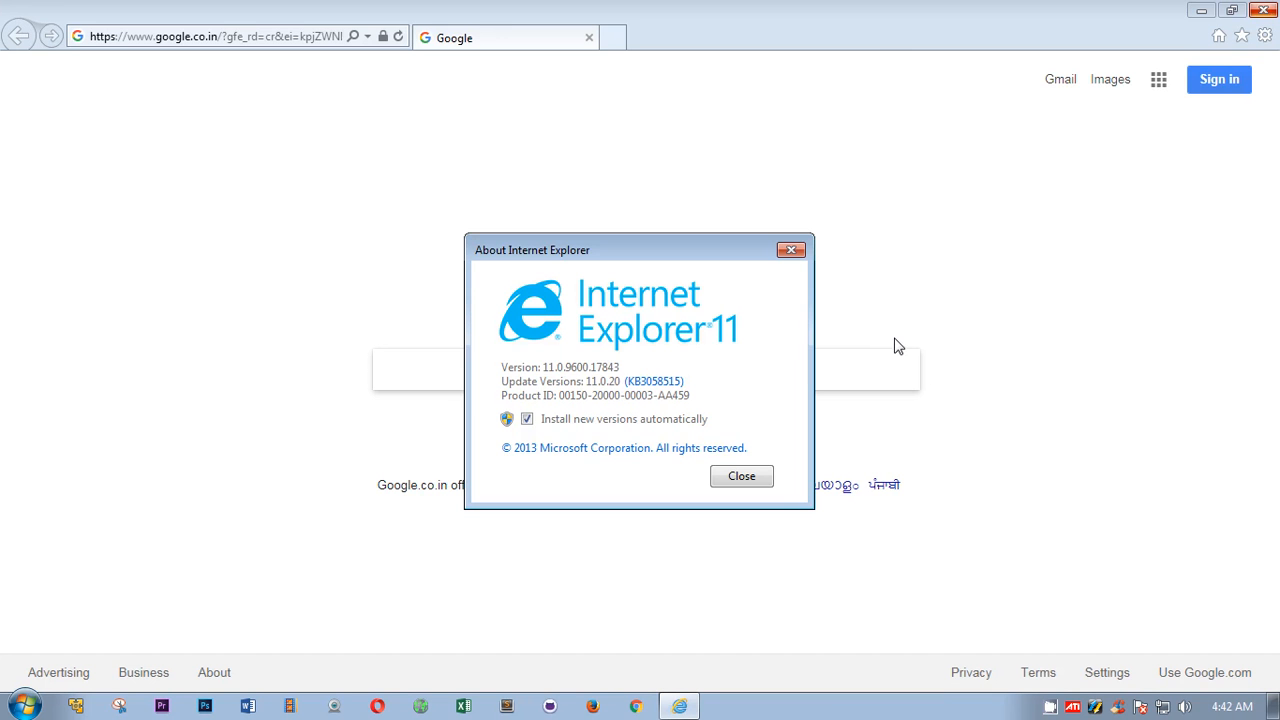
mouse_move(894, 344)
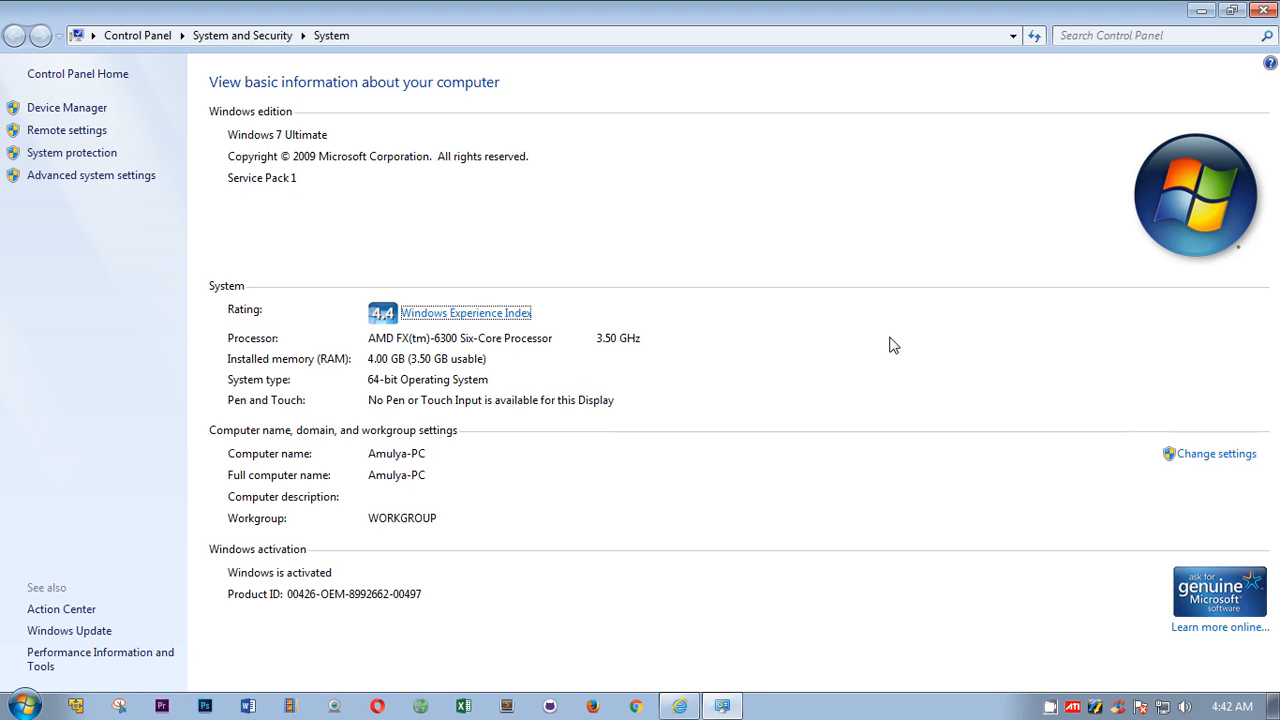
mouse_move(644, 250)
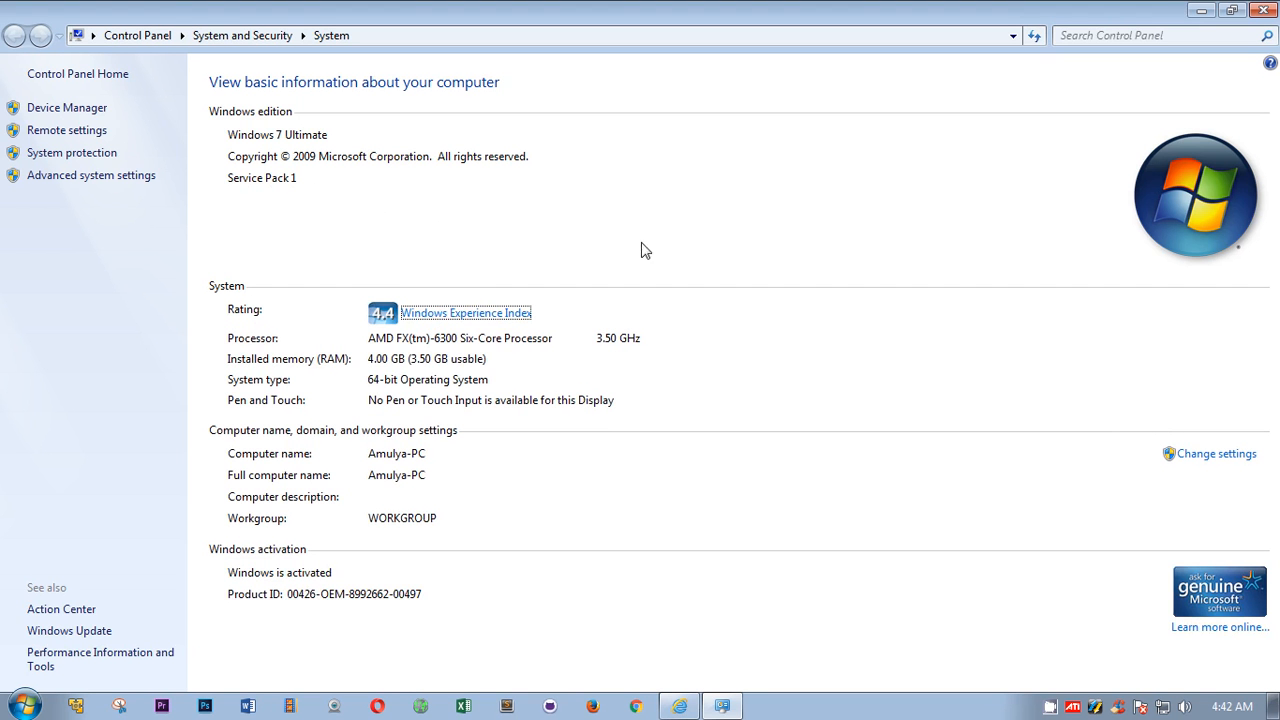
mouse_move(744, 250)
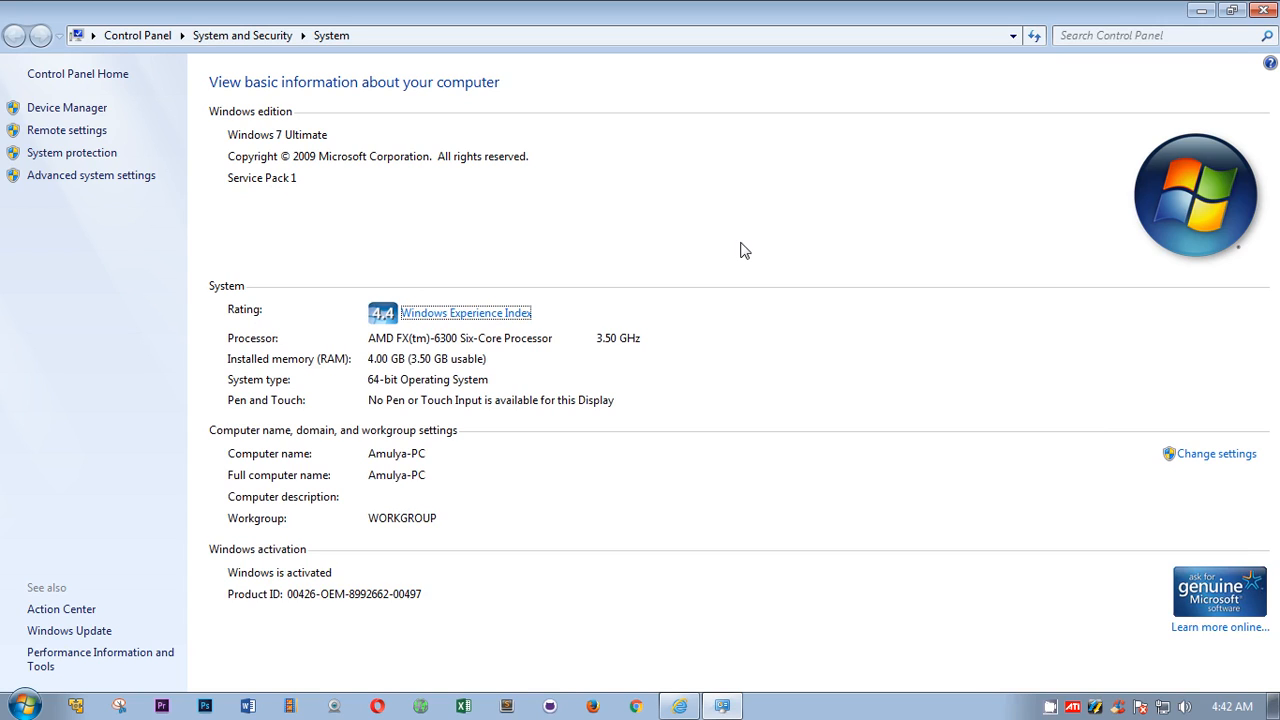
mouse_move(868, 374)
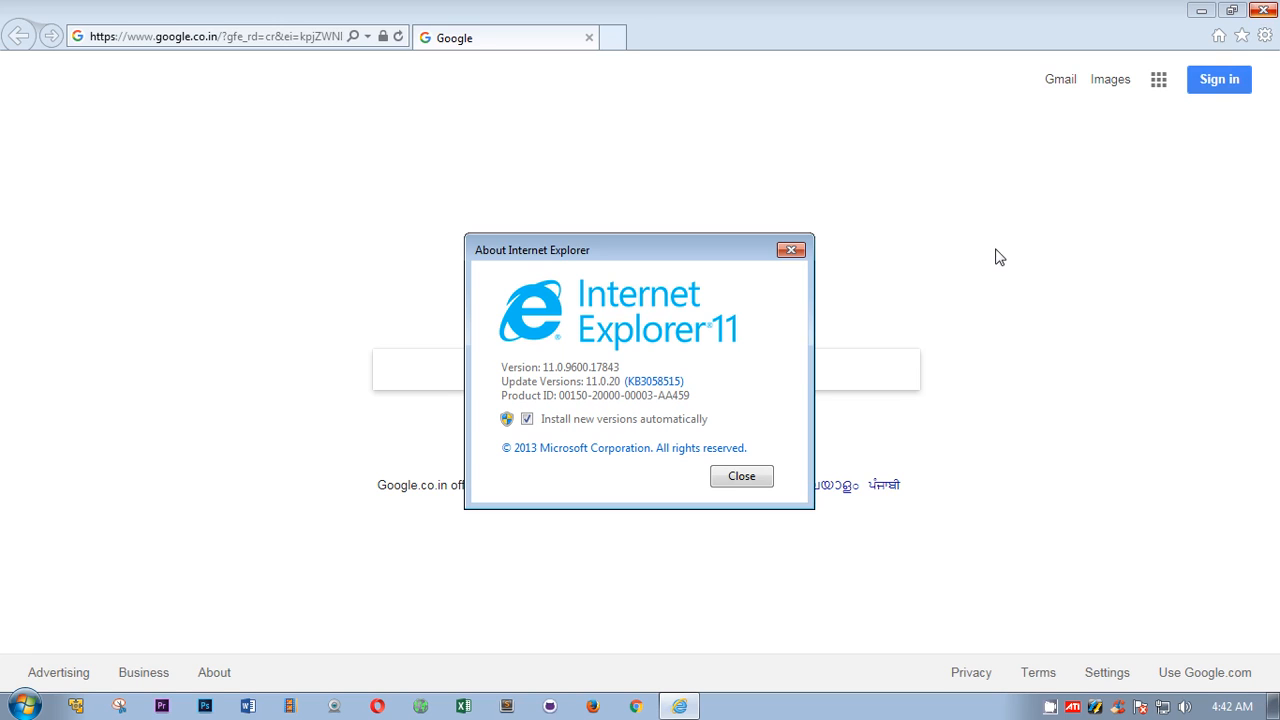
mouse_move(592, 336)
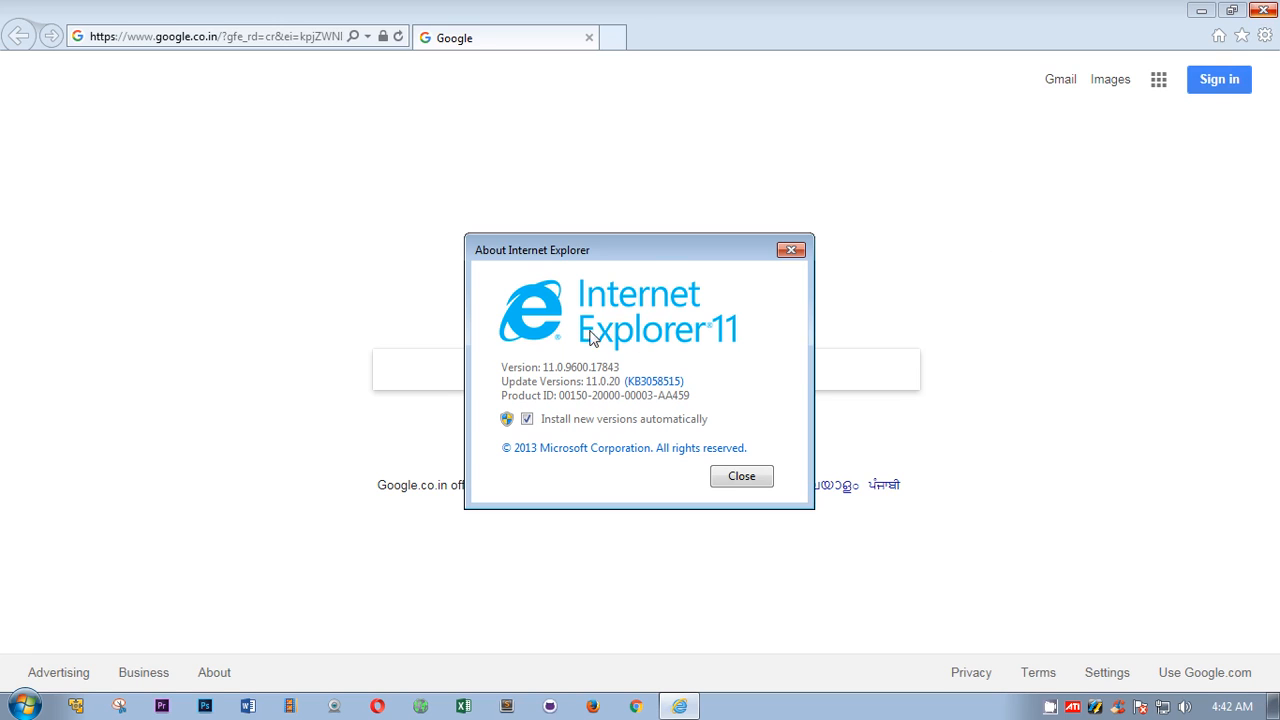
mouse_move(670, 256)
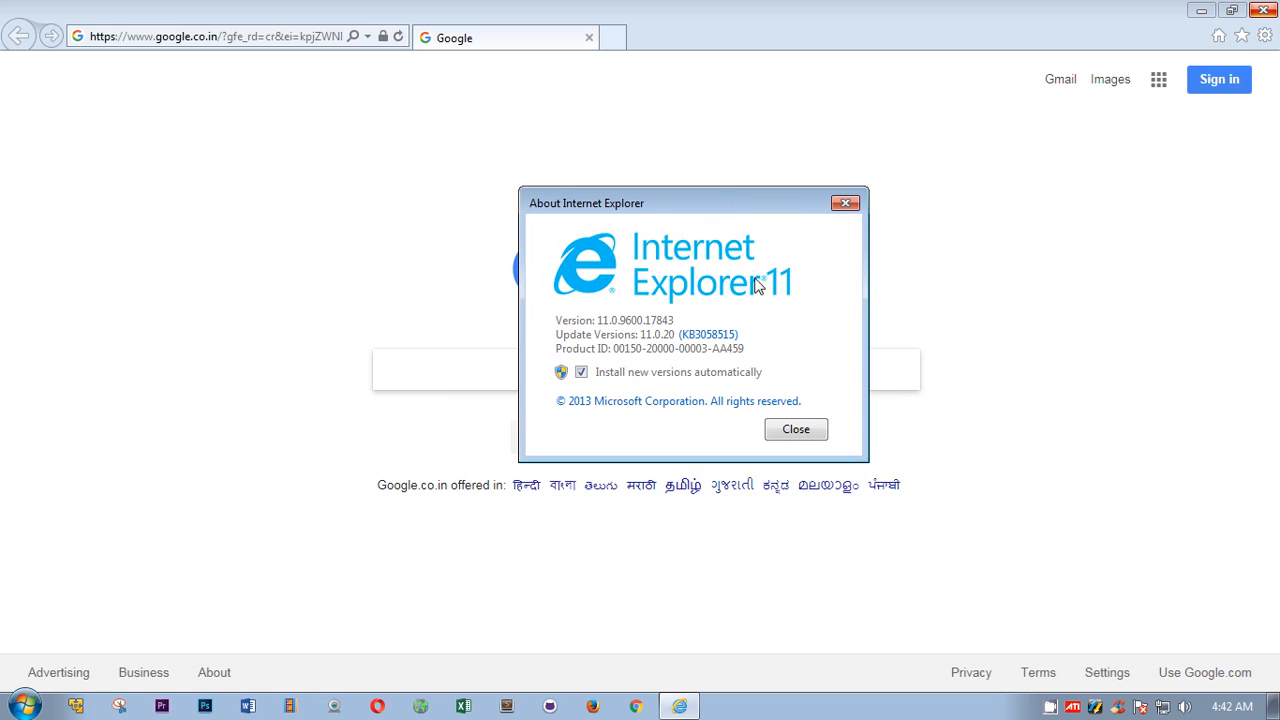
mouse_move(844, 224)
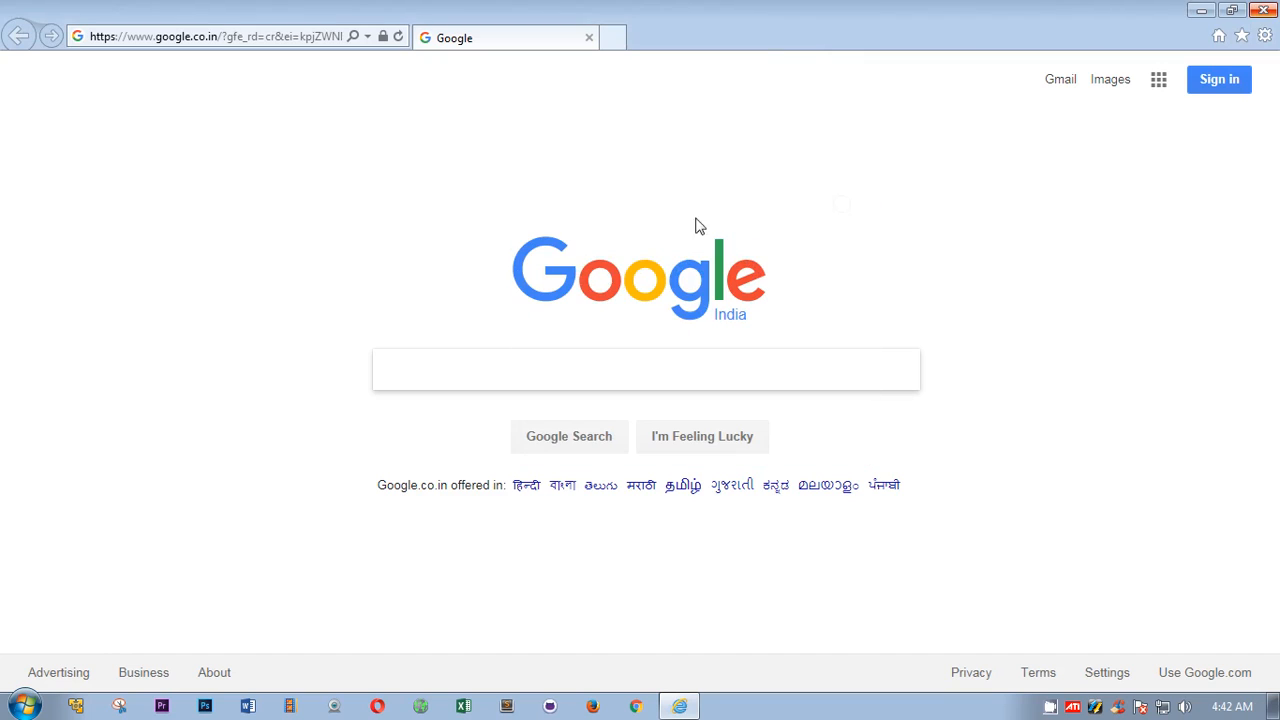
mouse_move(408, 68)
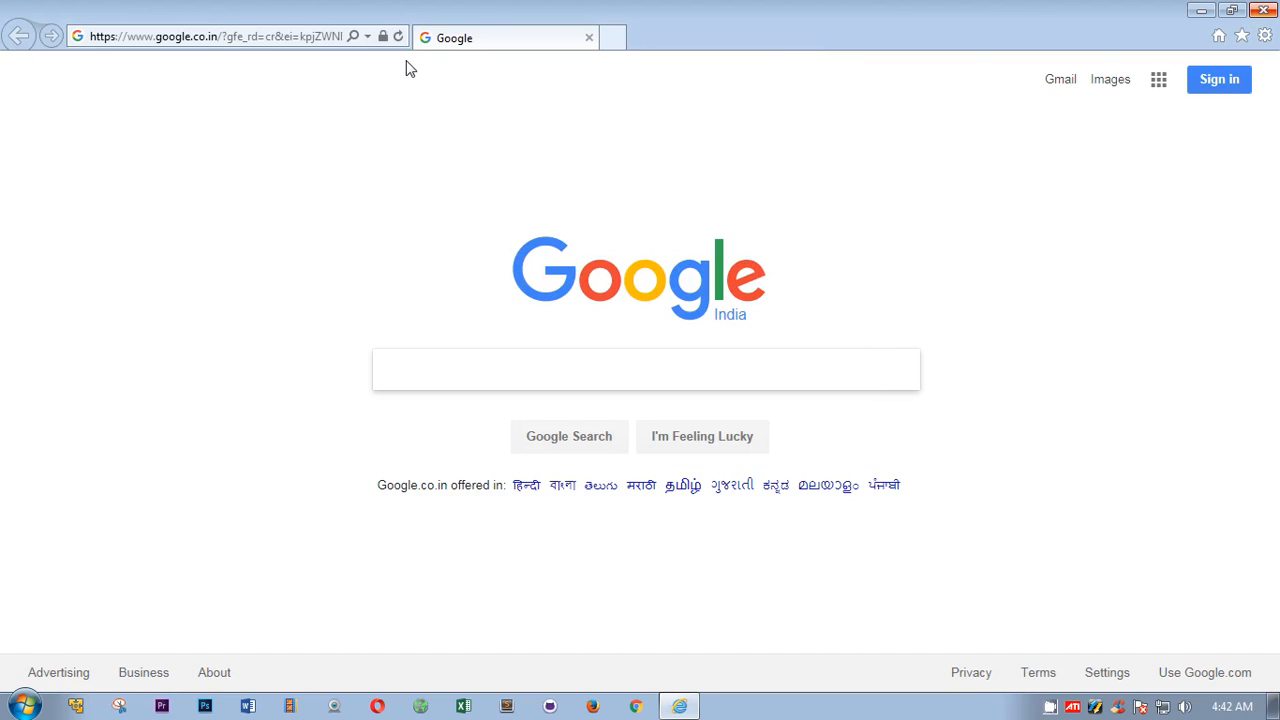
Enable the Menu bar, then look at Tools > Internet options and cancel out.
right_click(736, 48)
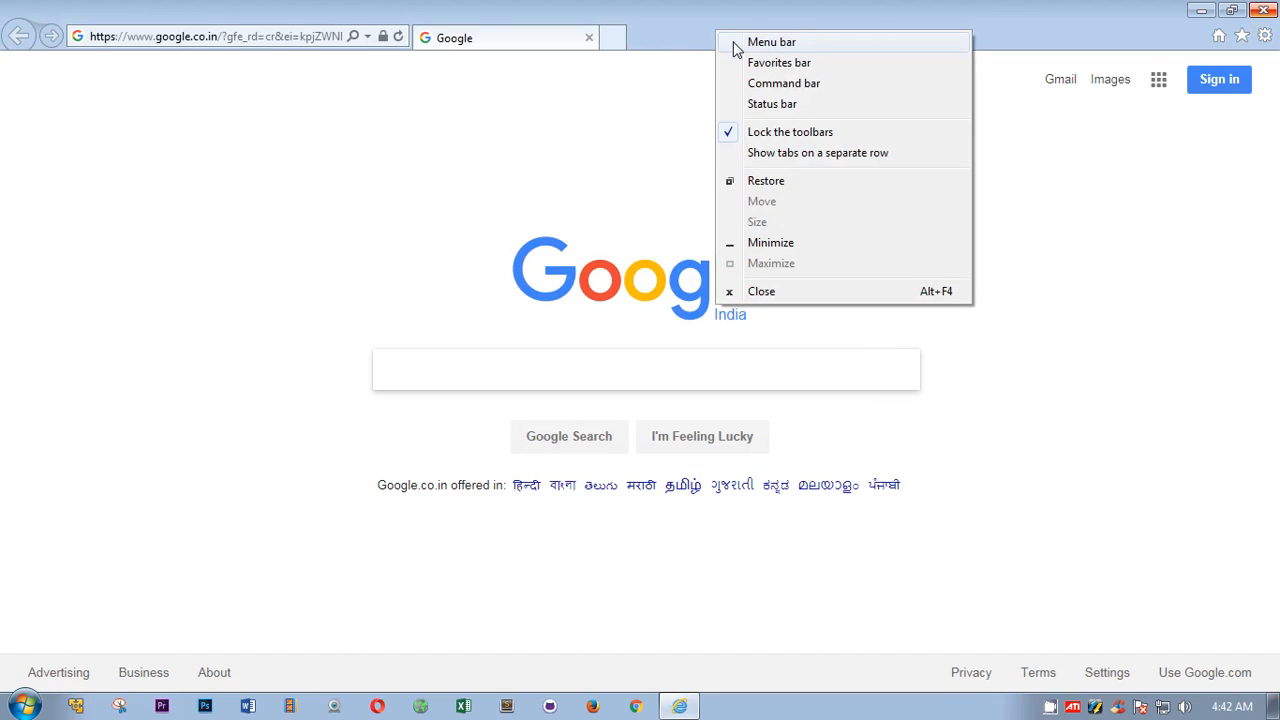
left_click(772, 40)
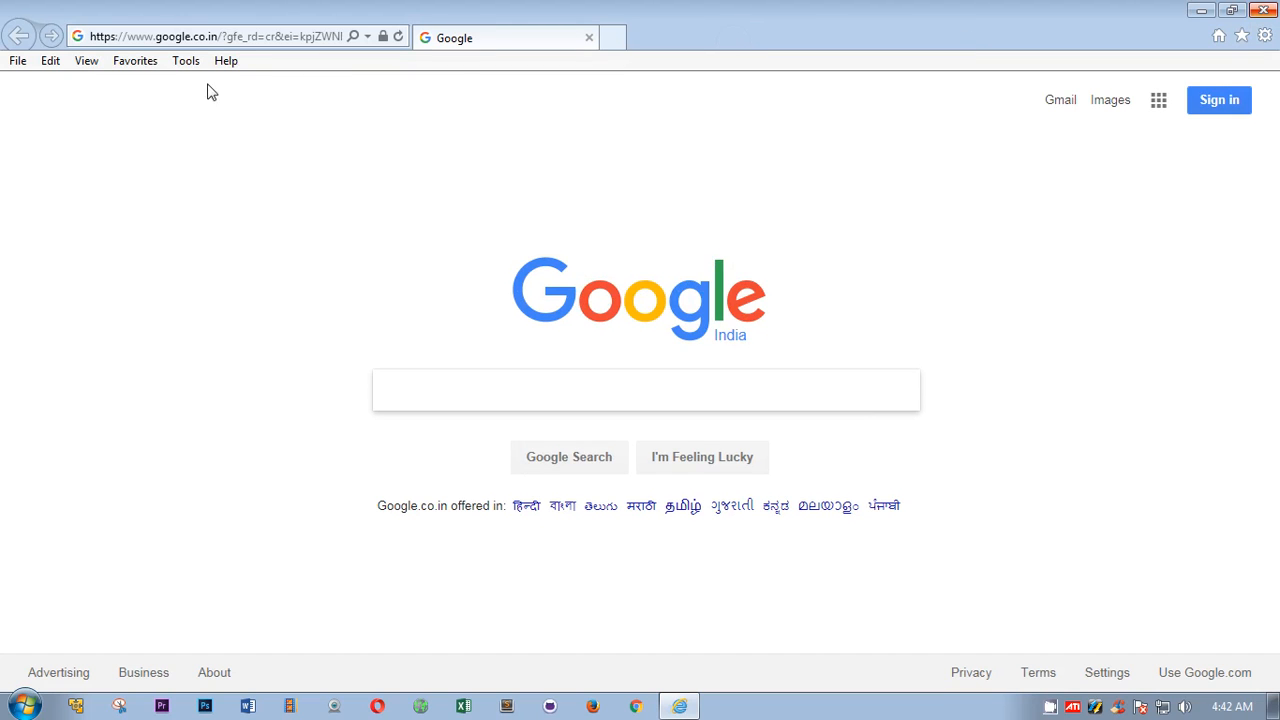
left_click(184, 60)
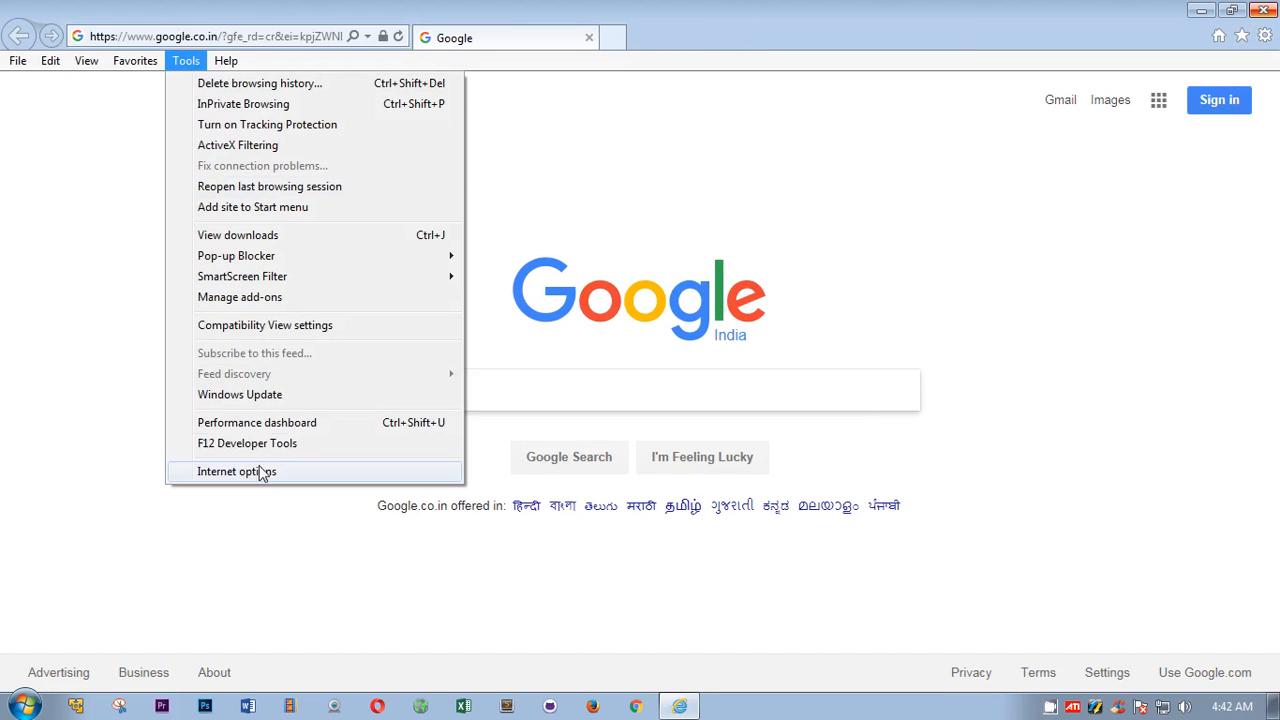
left_click(236, 472)
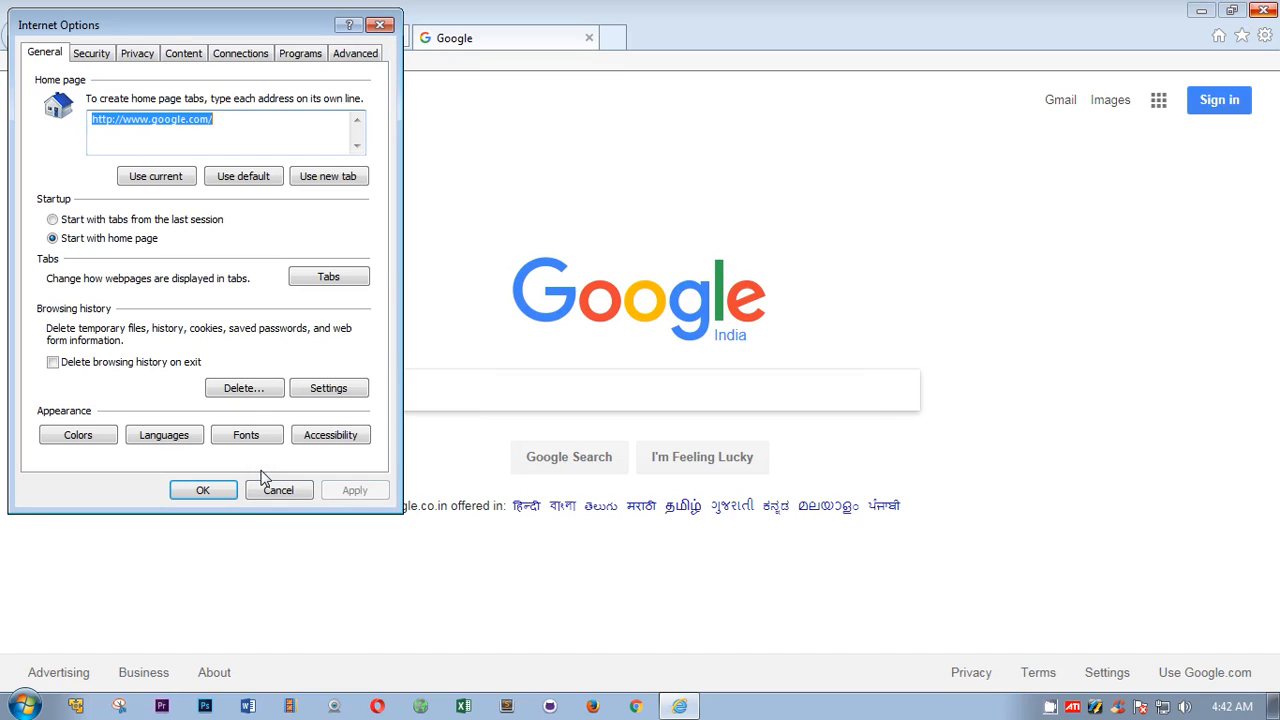
left_click(202, 490)
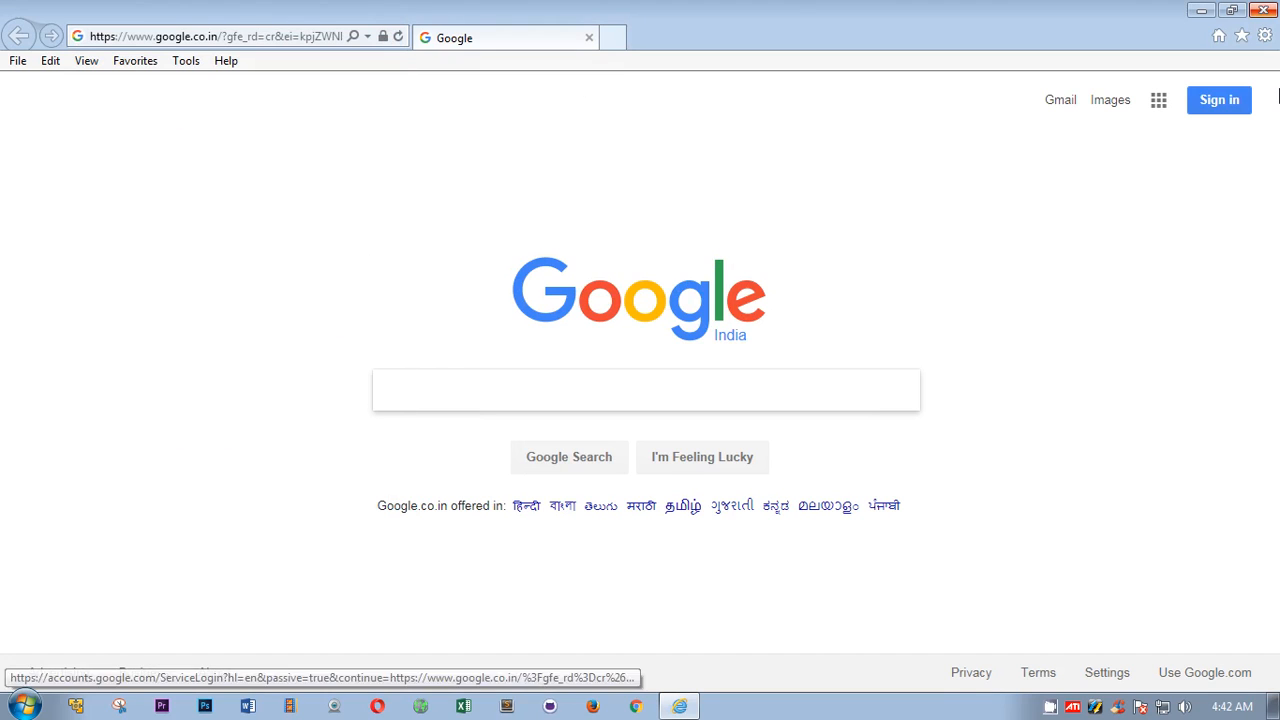
Enable the Command bar and bring up its Tools menu offering Internet options.
left_click(1264, 36)
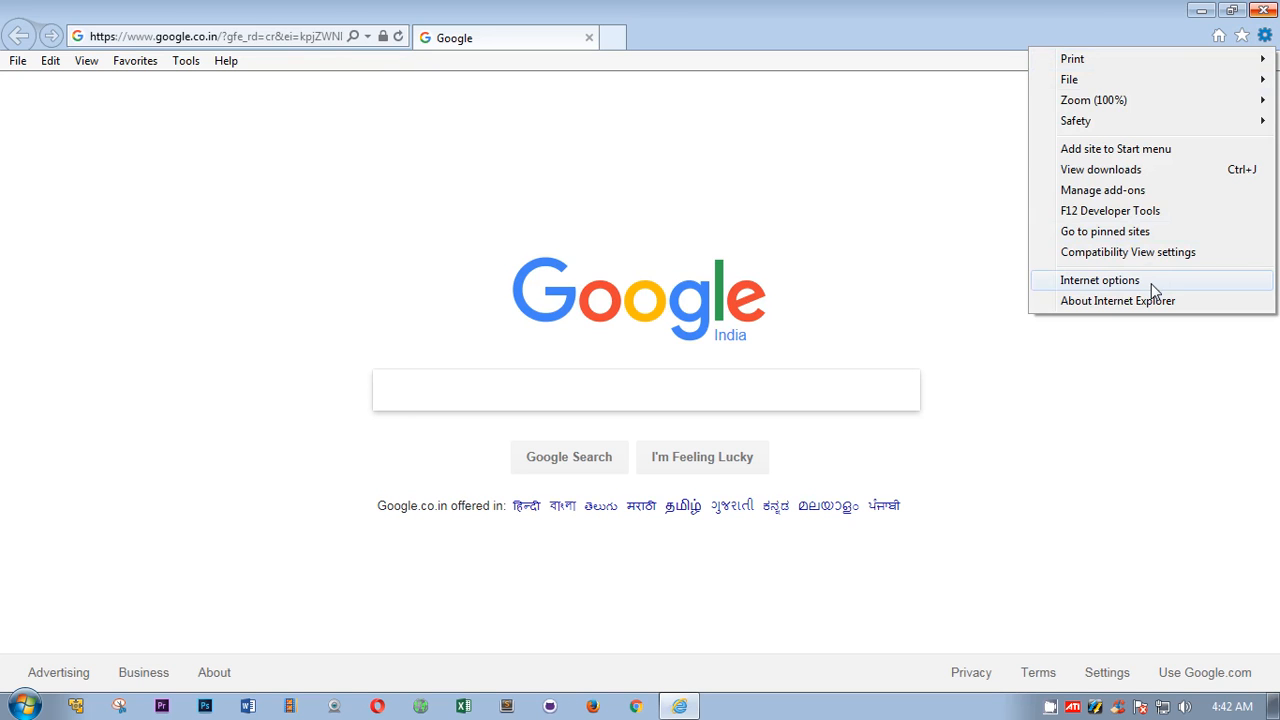
left_click(1264, 36)
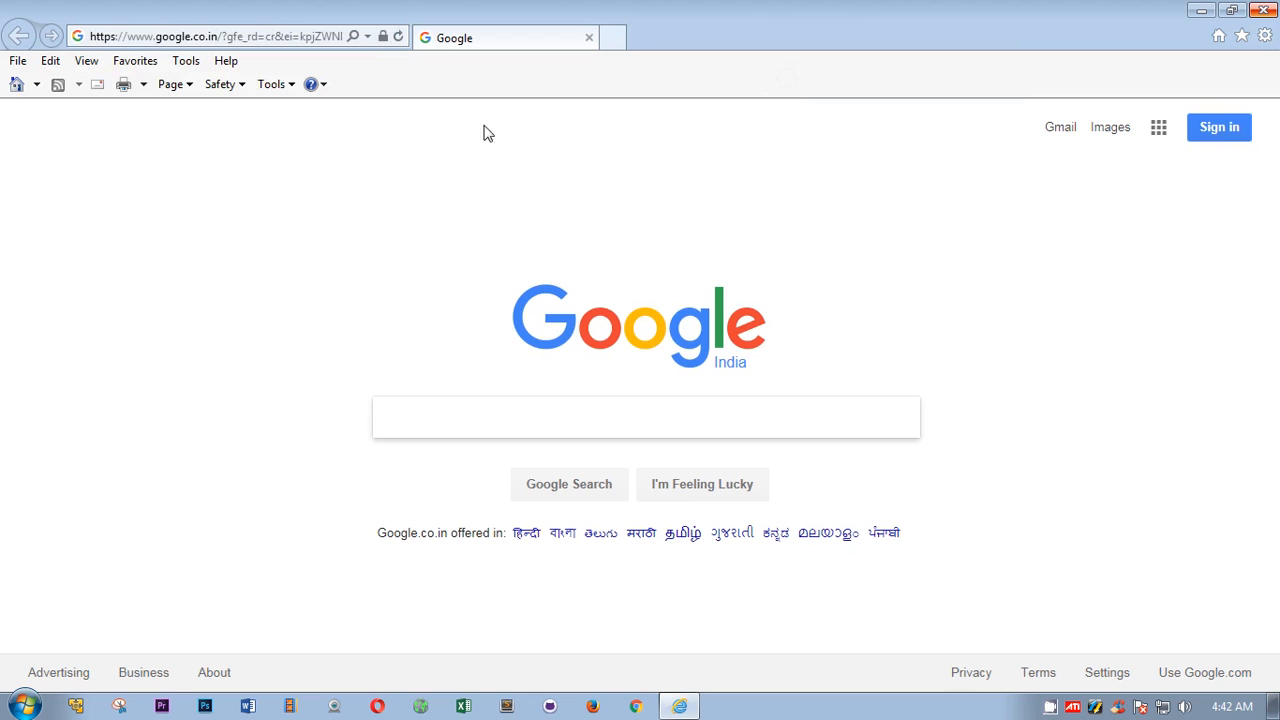
left_click(272, 84)
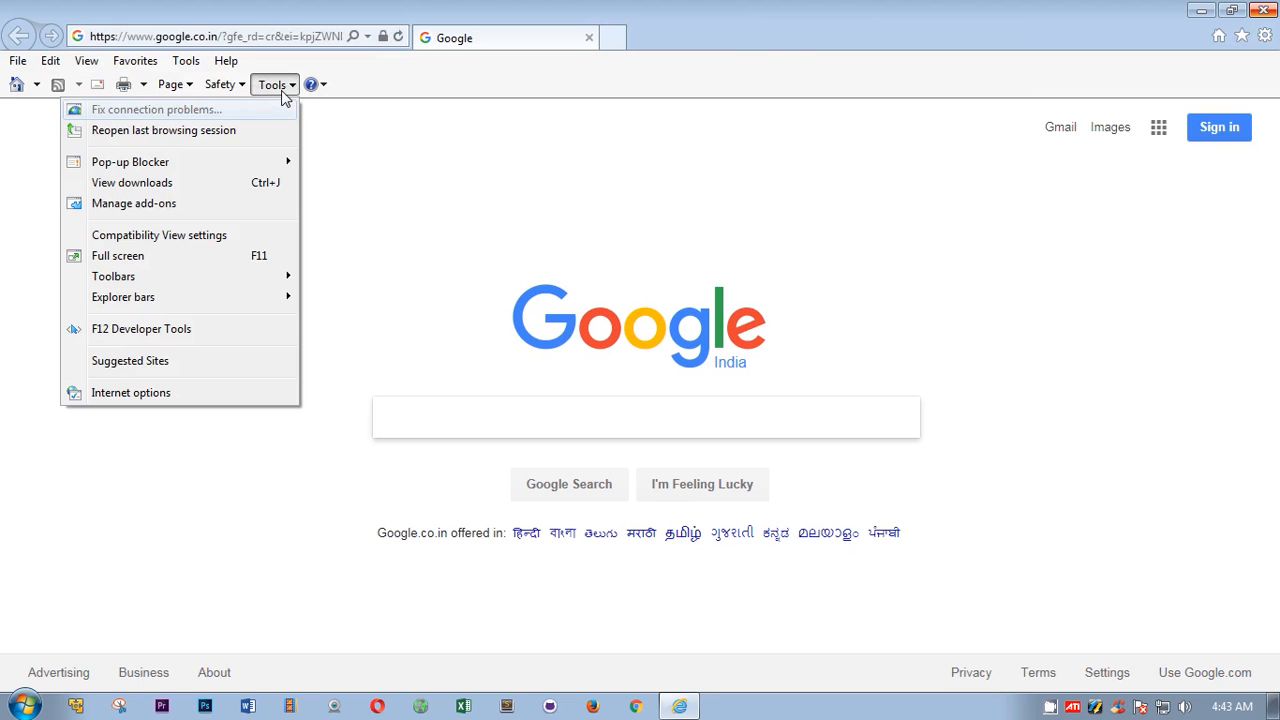
In Internet Options, review Website Data Settings for History, Caches and databases, Temporary files, then OK.
left_click(132, 392)
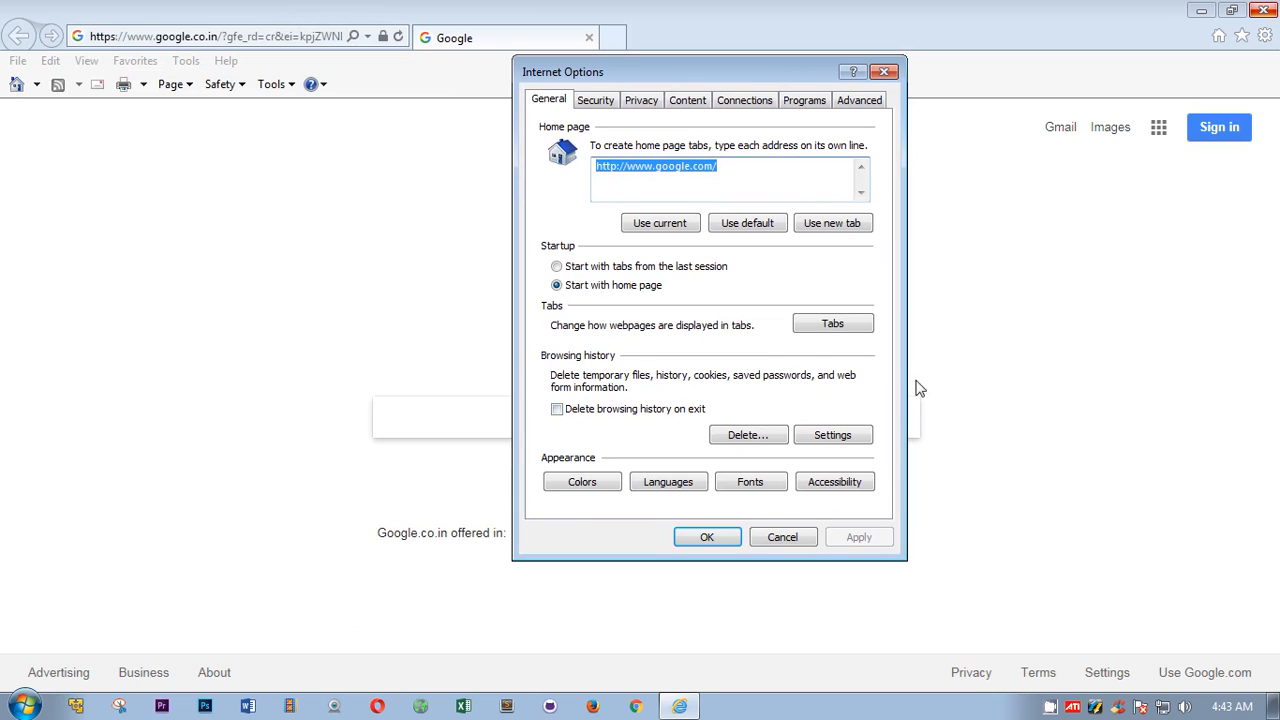
mouse_move(604, 390)
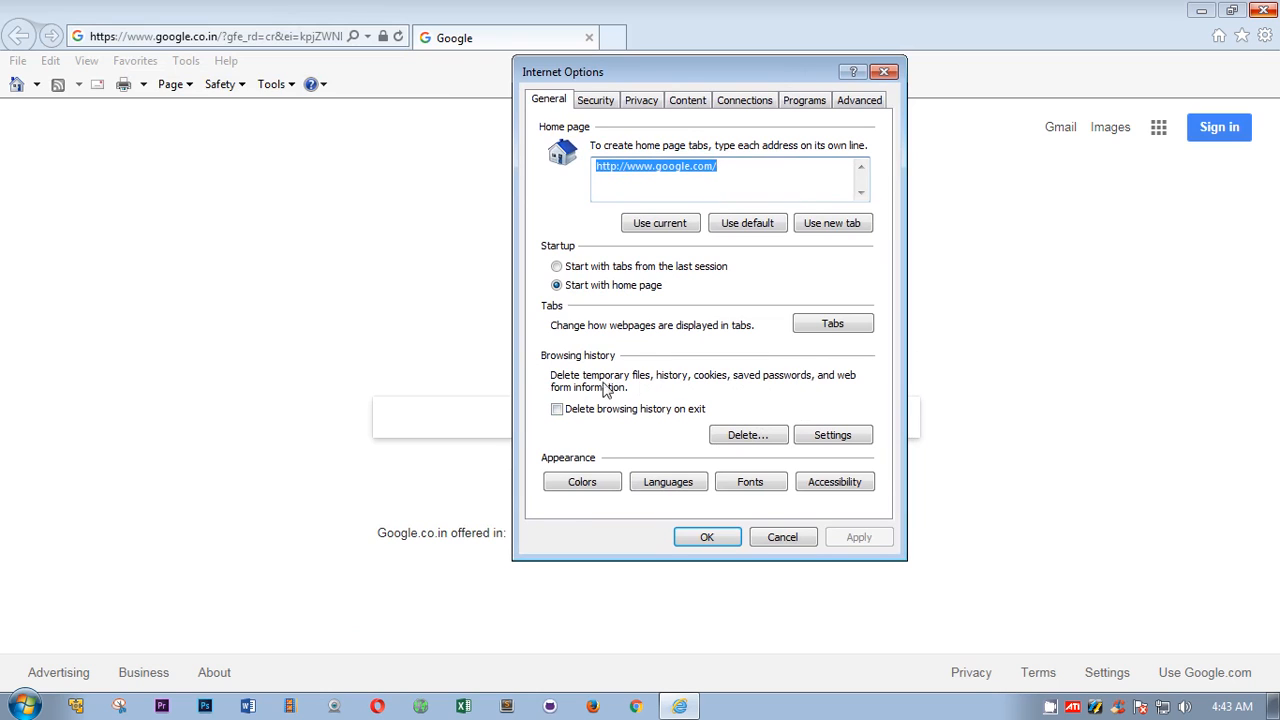
mouse_move(692, 386)
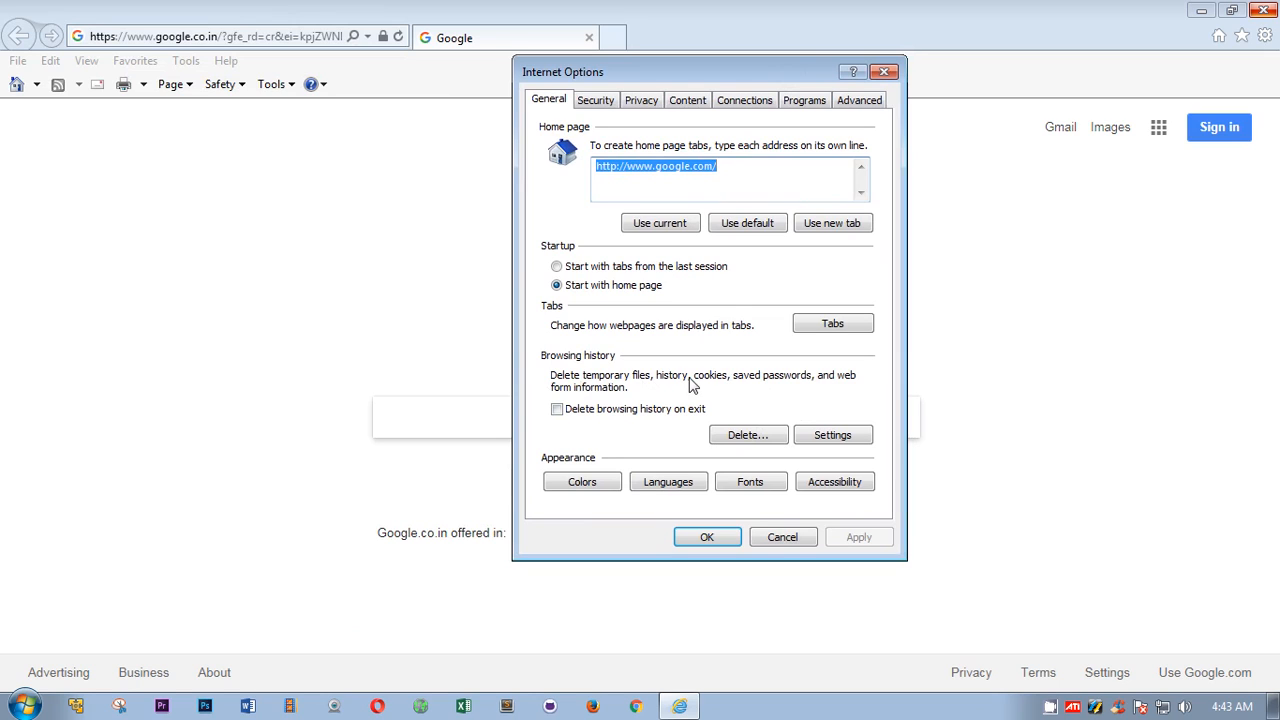
mouse_move(780, 402)
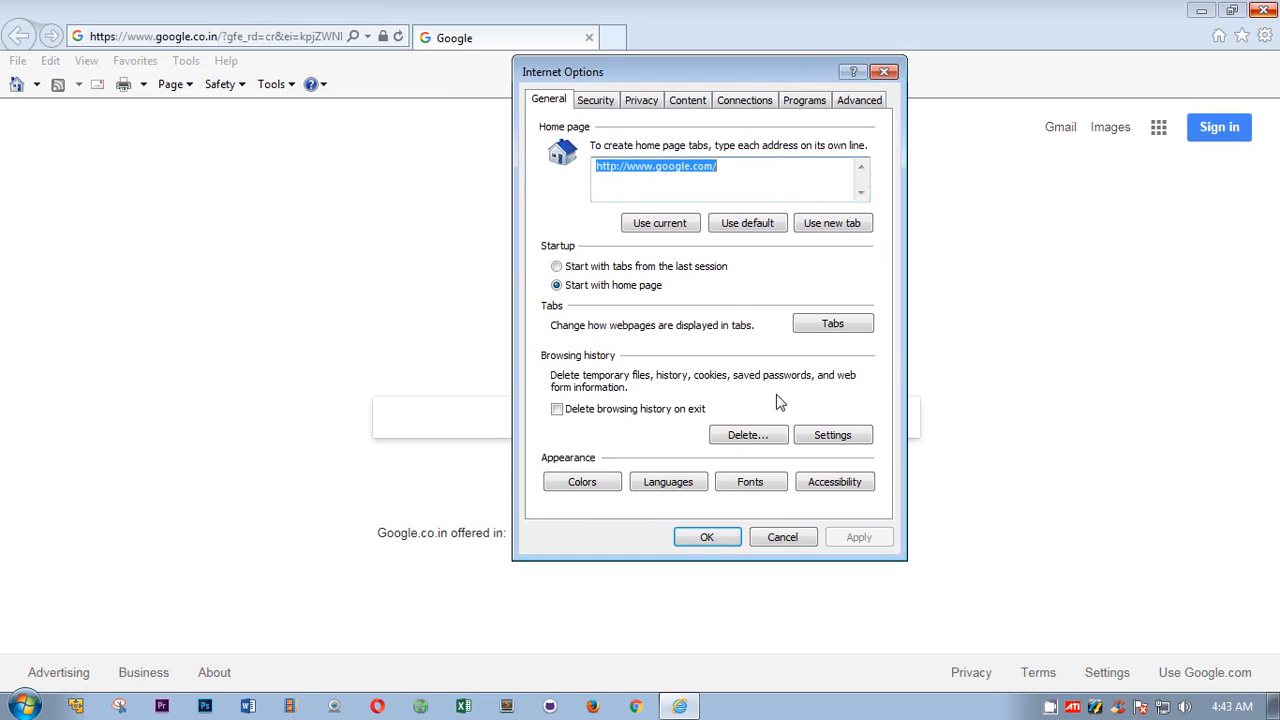
mouse_move(858, 388)
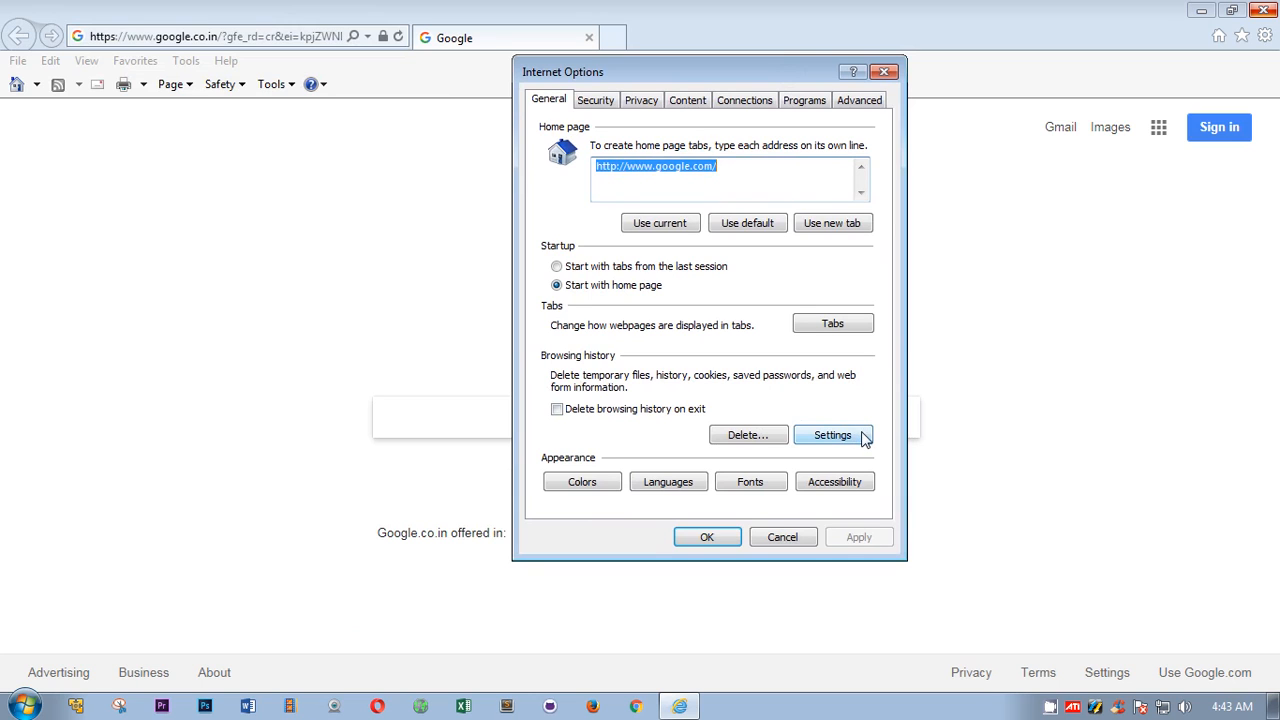
left_click(832, 434)
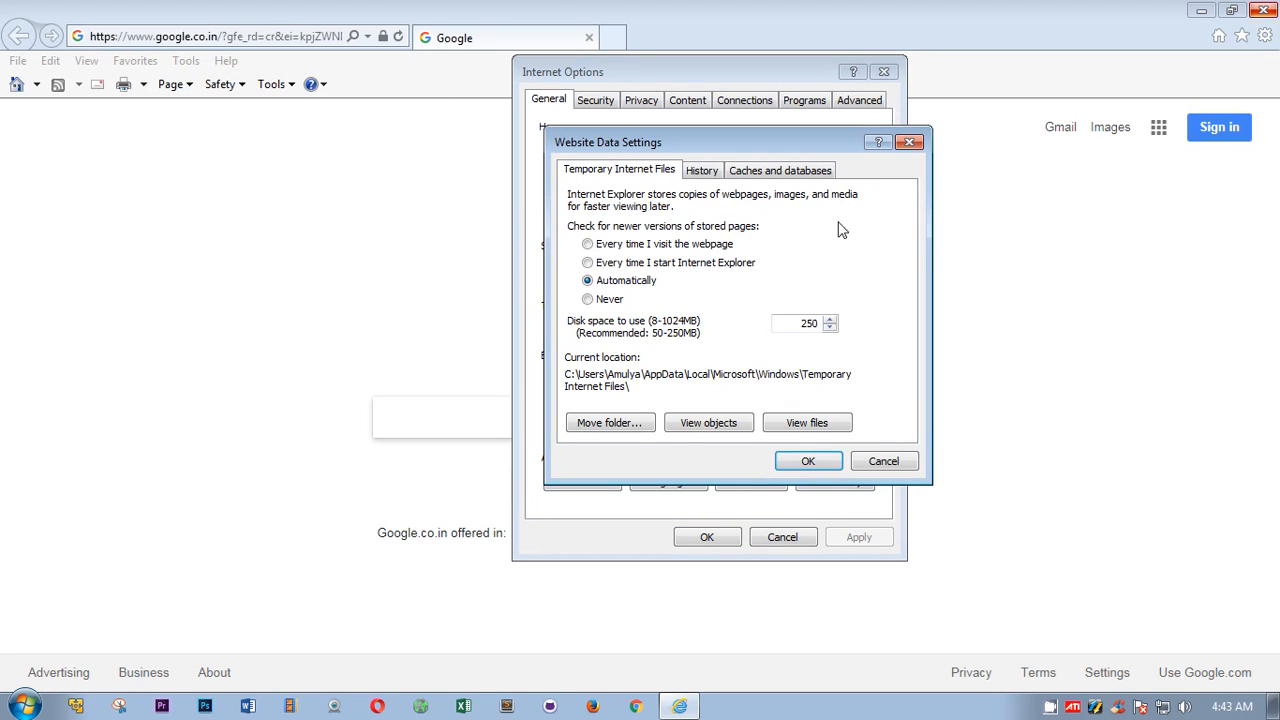
left_click(700, 170)
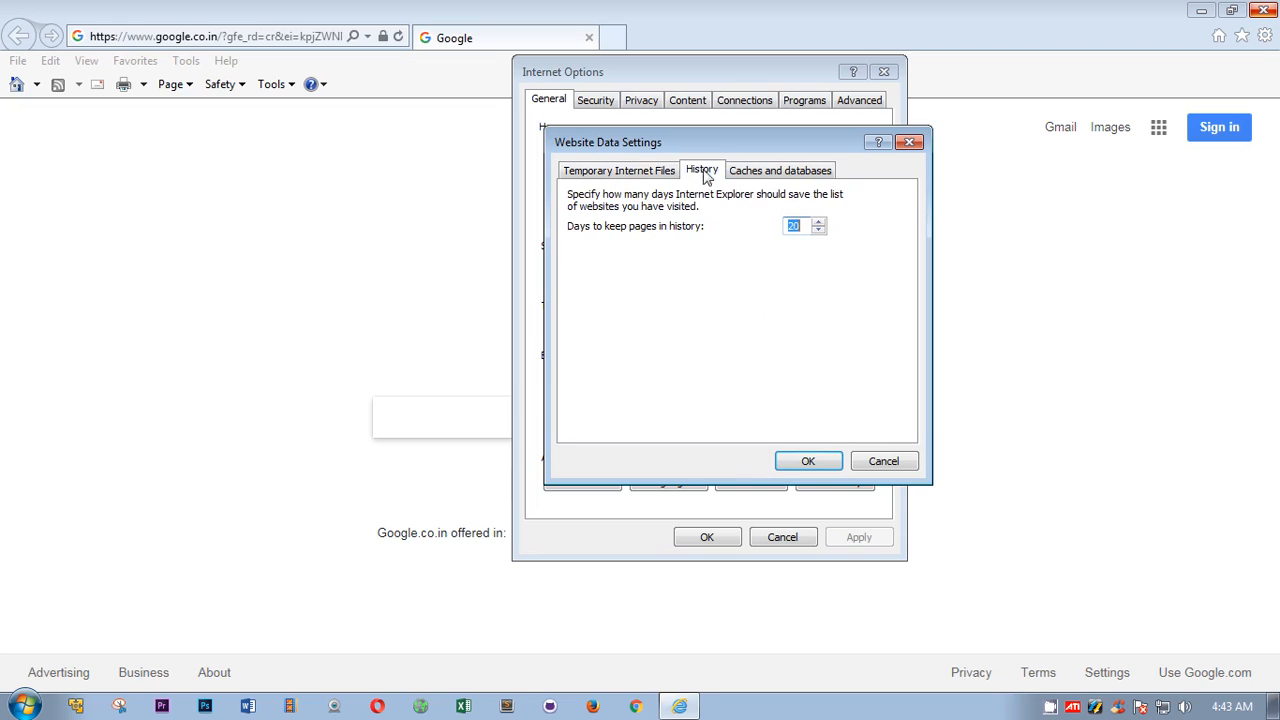
left_click(780, 168)
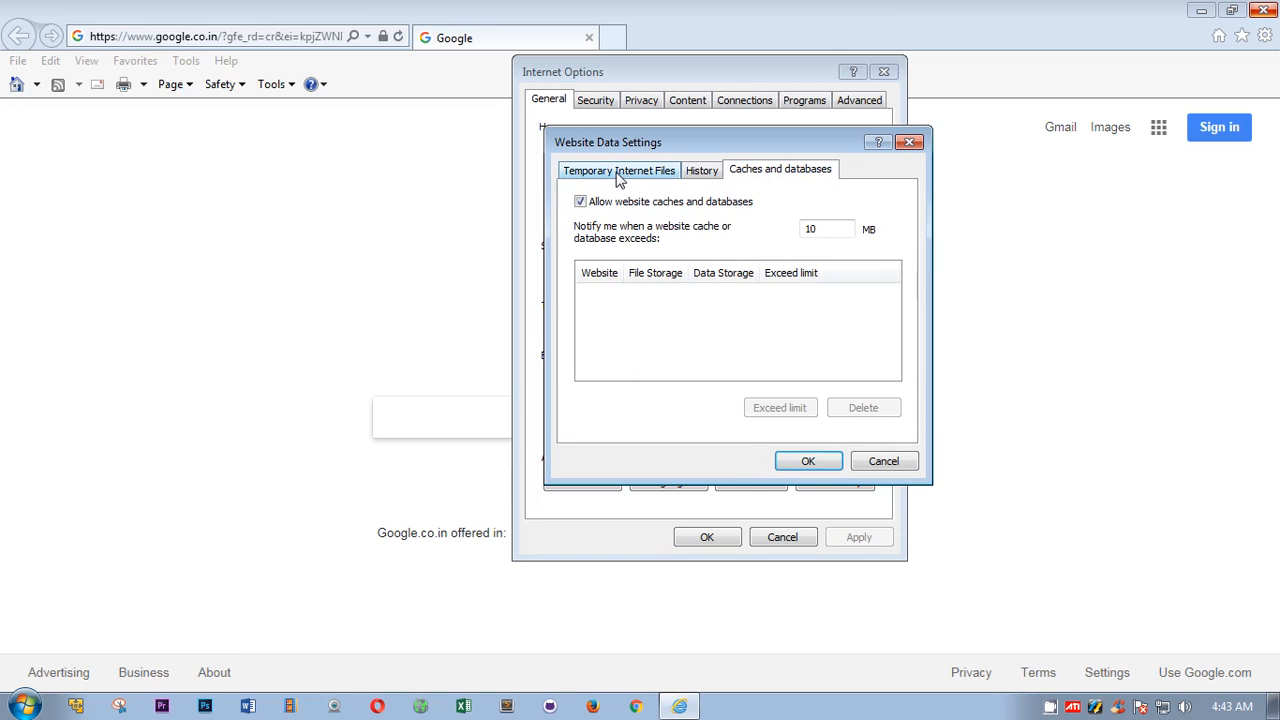
left_click(620, 168)
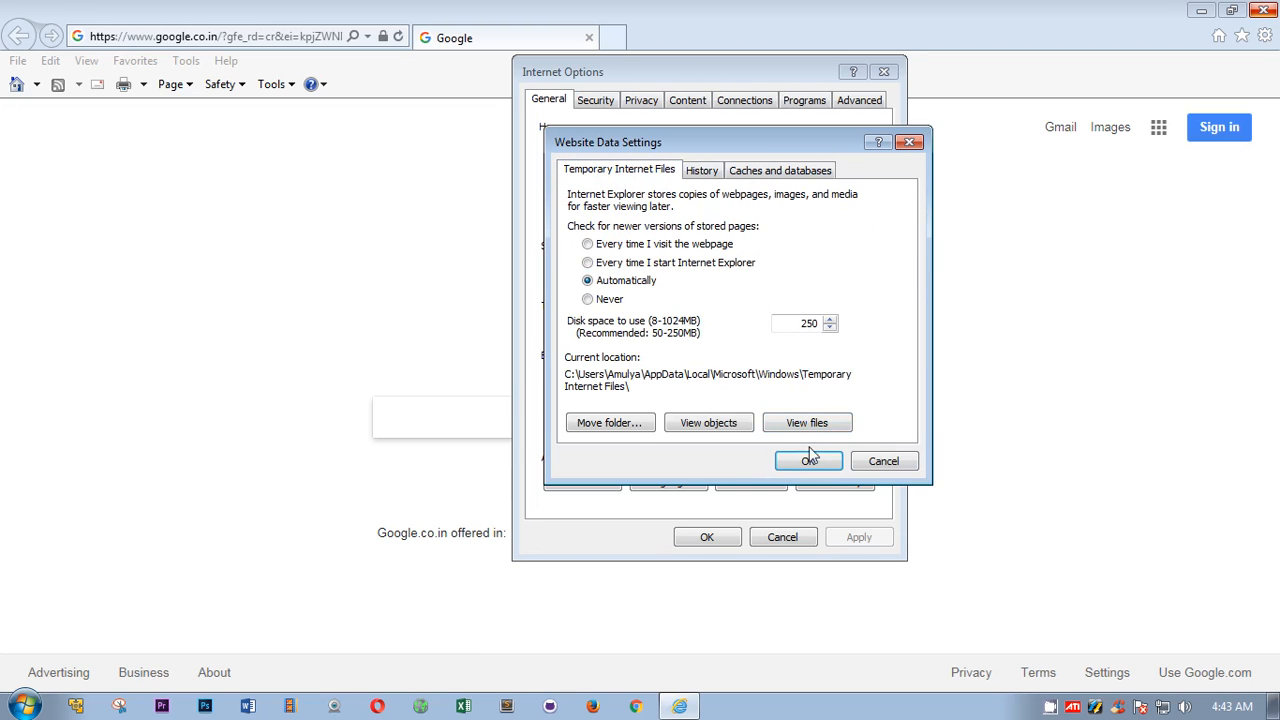
left_click(808, 460)
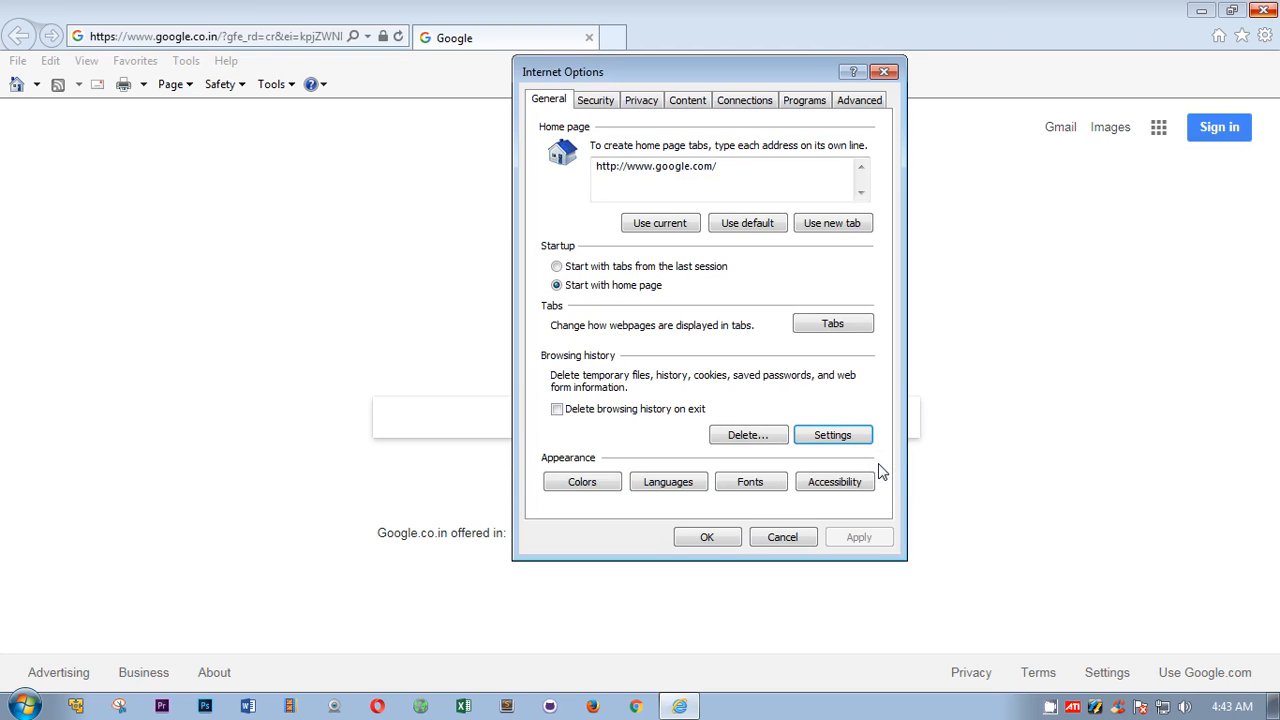
mouse_move(832, 434)
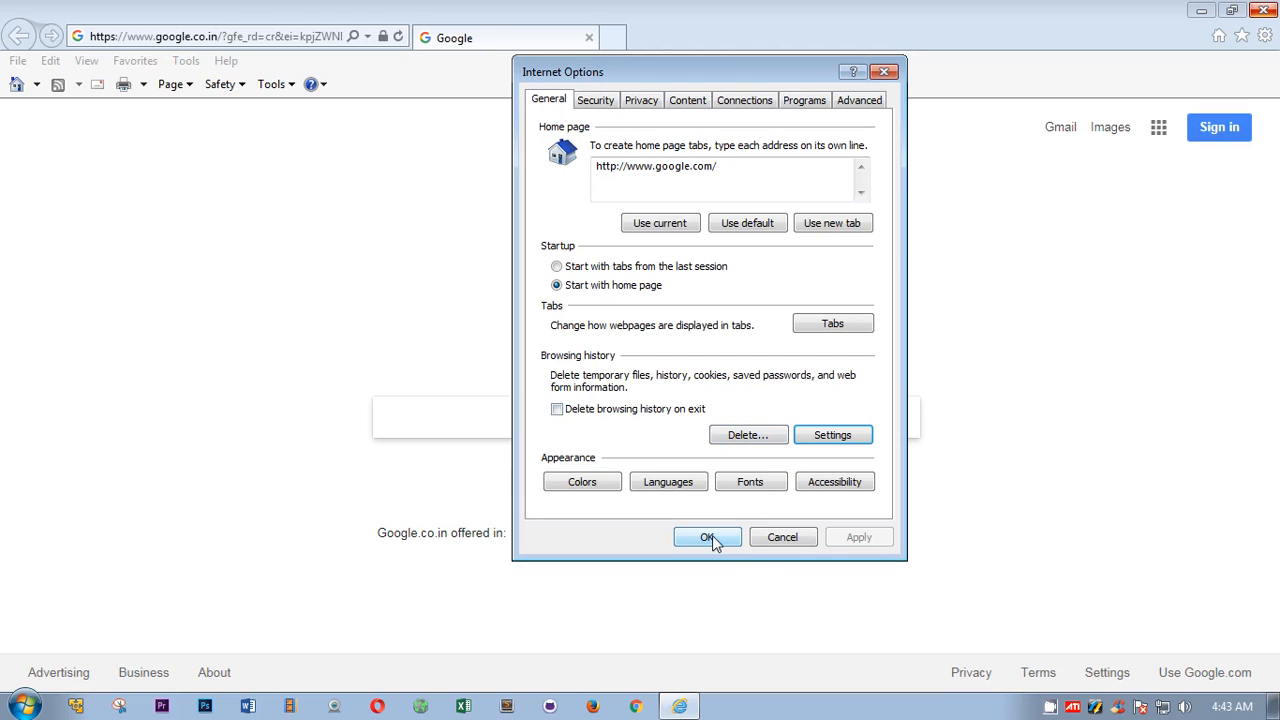
mouse_move(730, 456)
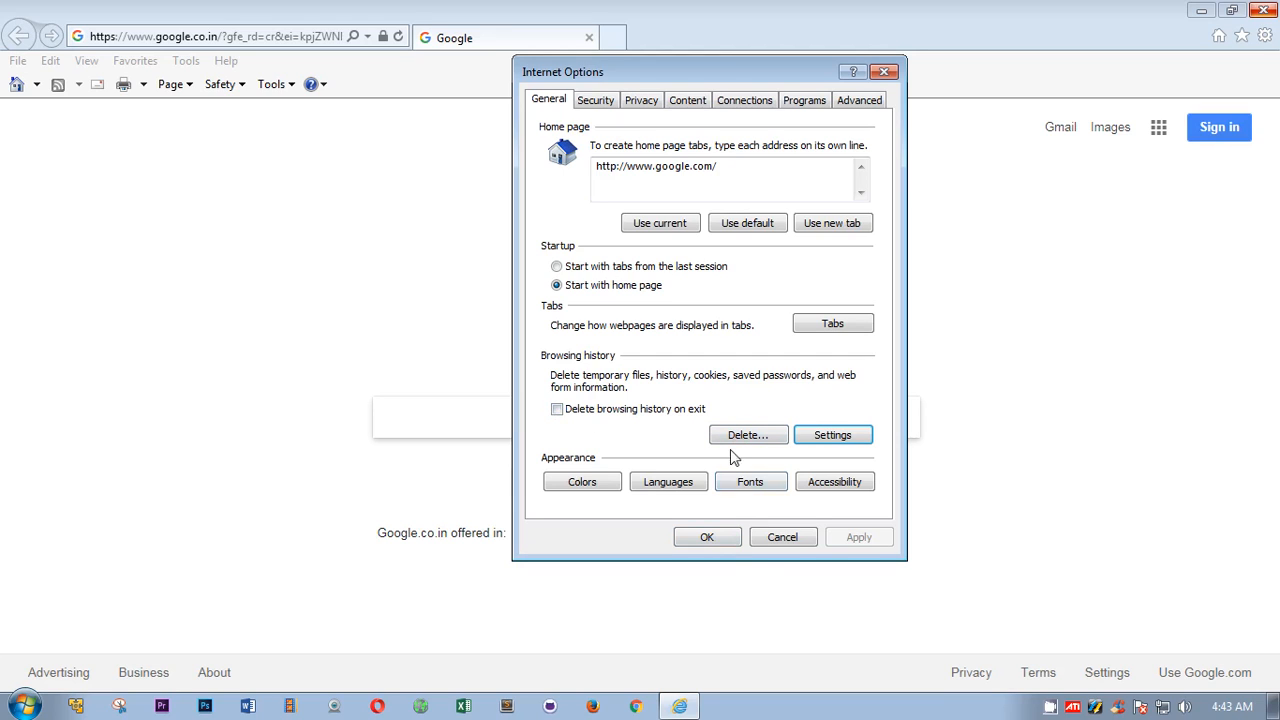
Close Internet Options with OK, leaving the Google page with menu and command bars.
left_click(748, 434)
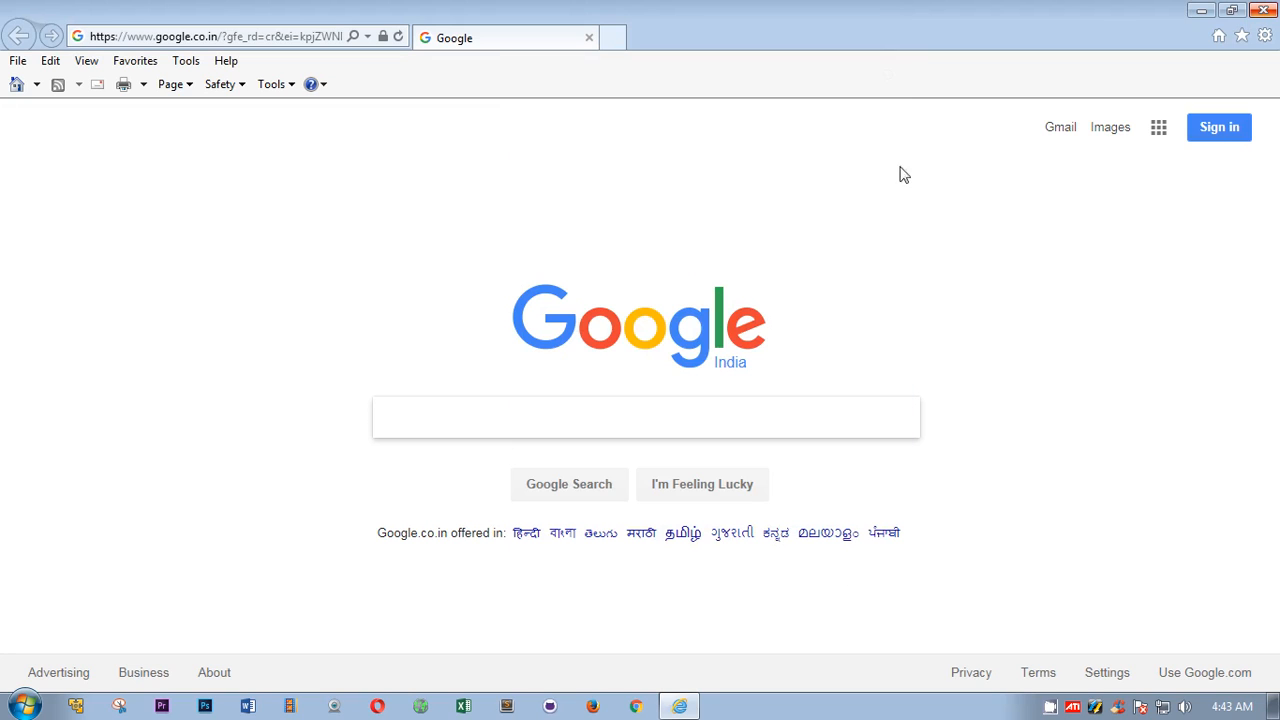
mouse_move(914, 204)
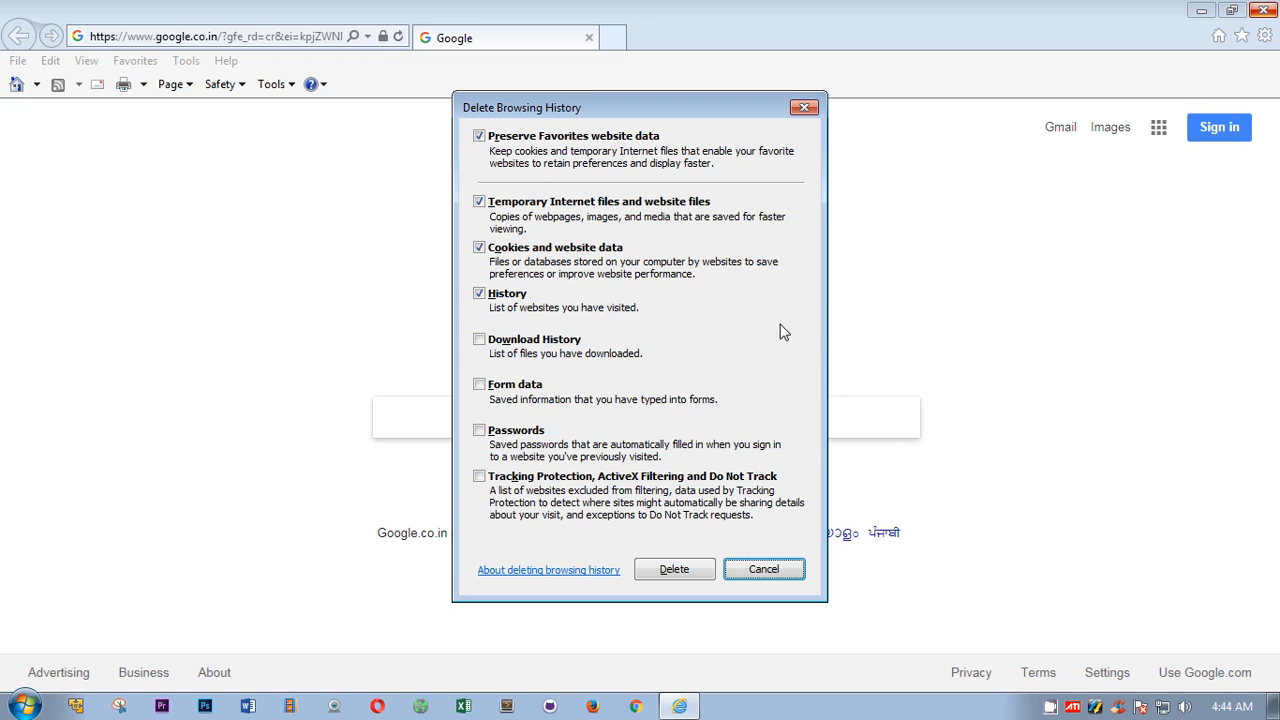
mouse_move(556, 128)
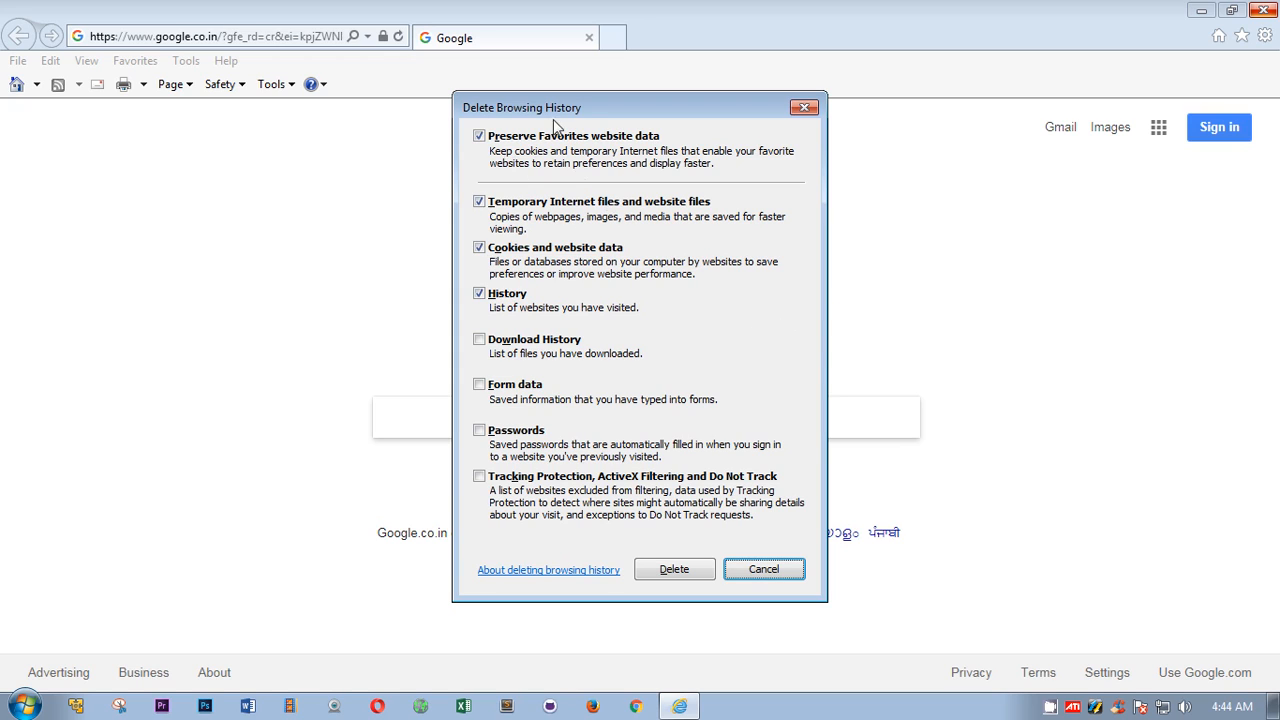
mouse_move(668, 558)
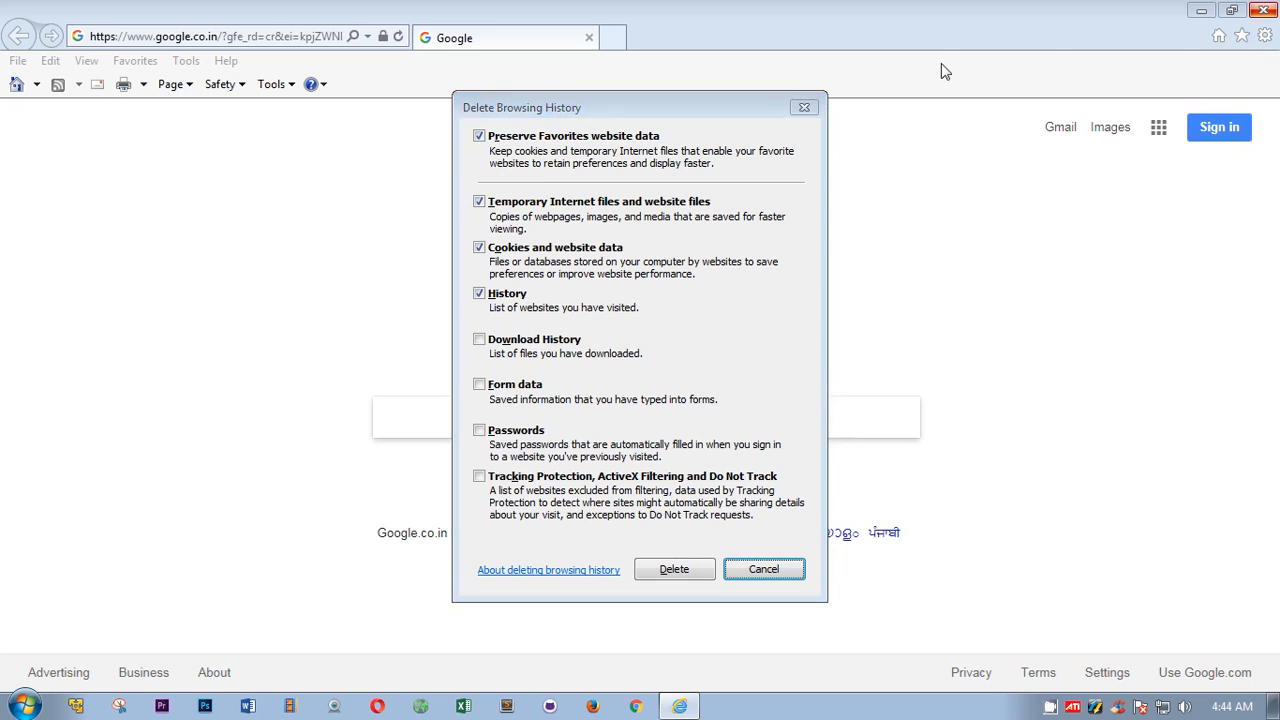
left_click(272, 84)
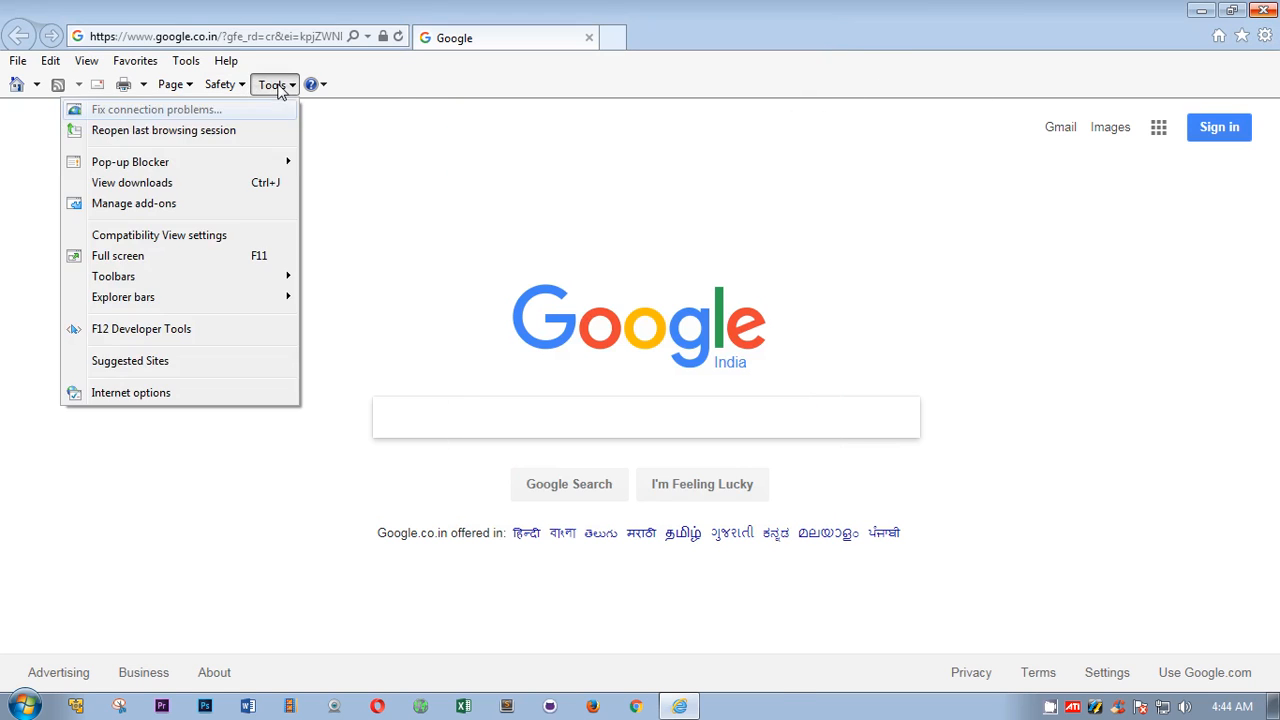
left_click(130, 392)
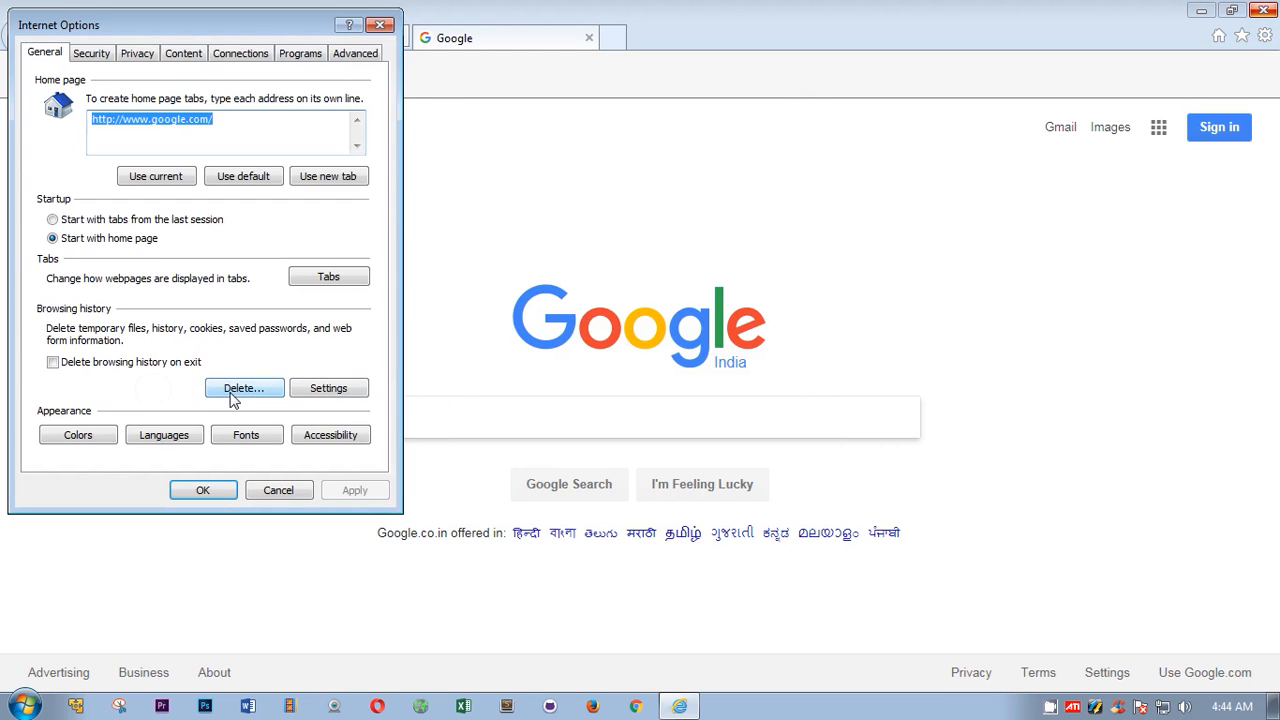
left_click(244, 388)
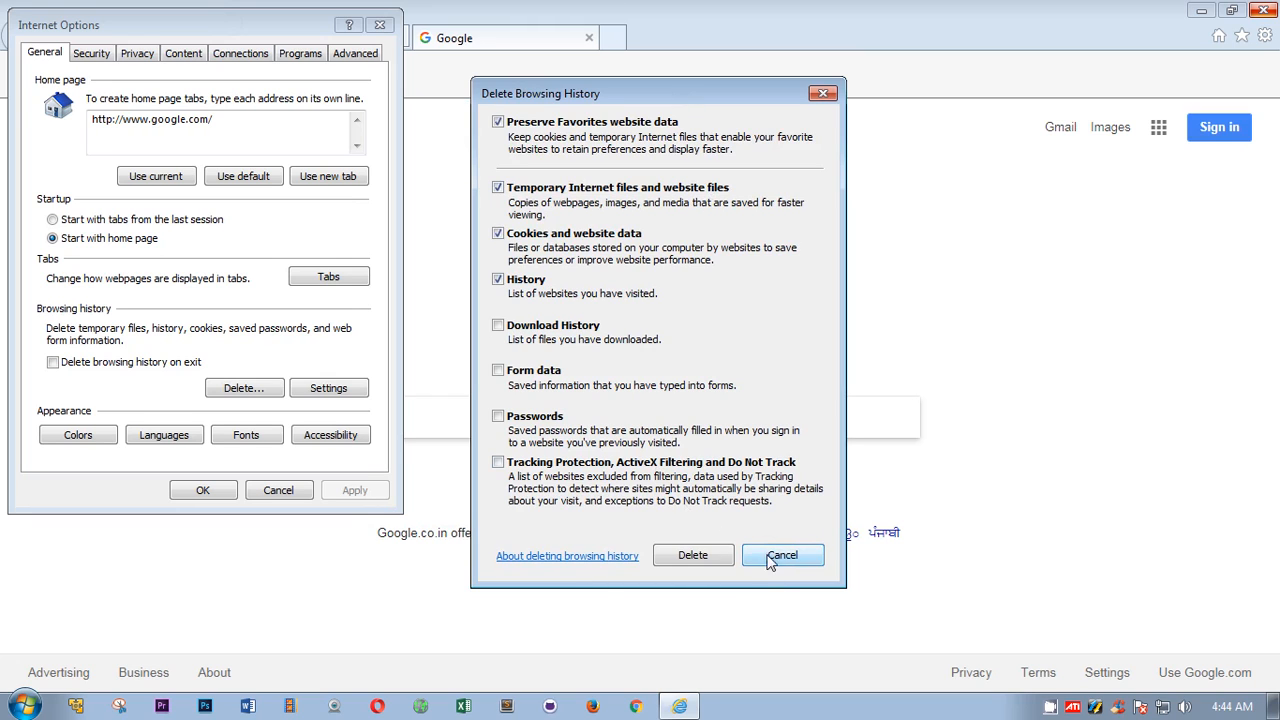
left_click(782, 556)
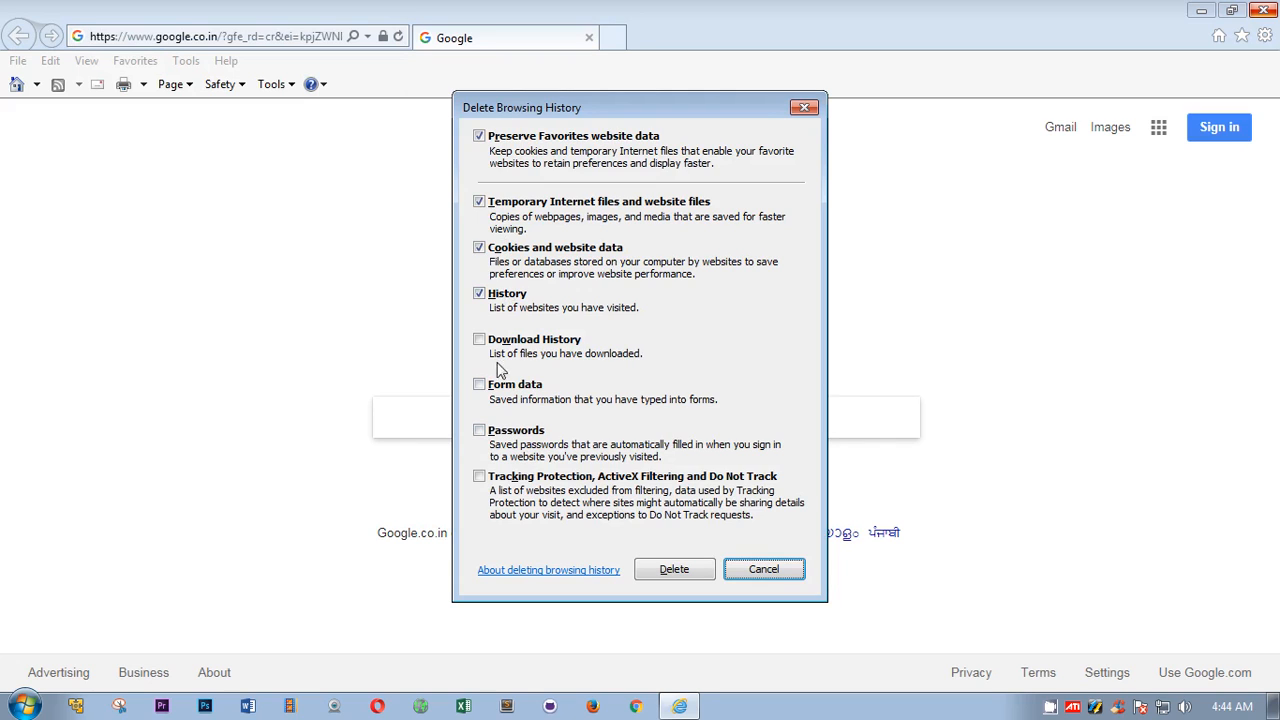
Delete history including Download History, Form data and Tracking Protection data, keeping Passwords unticked.
left_click(480, 340)
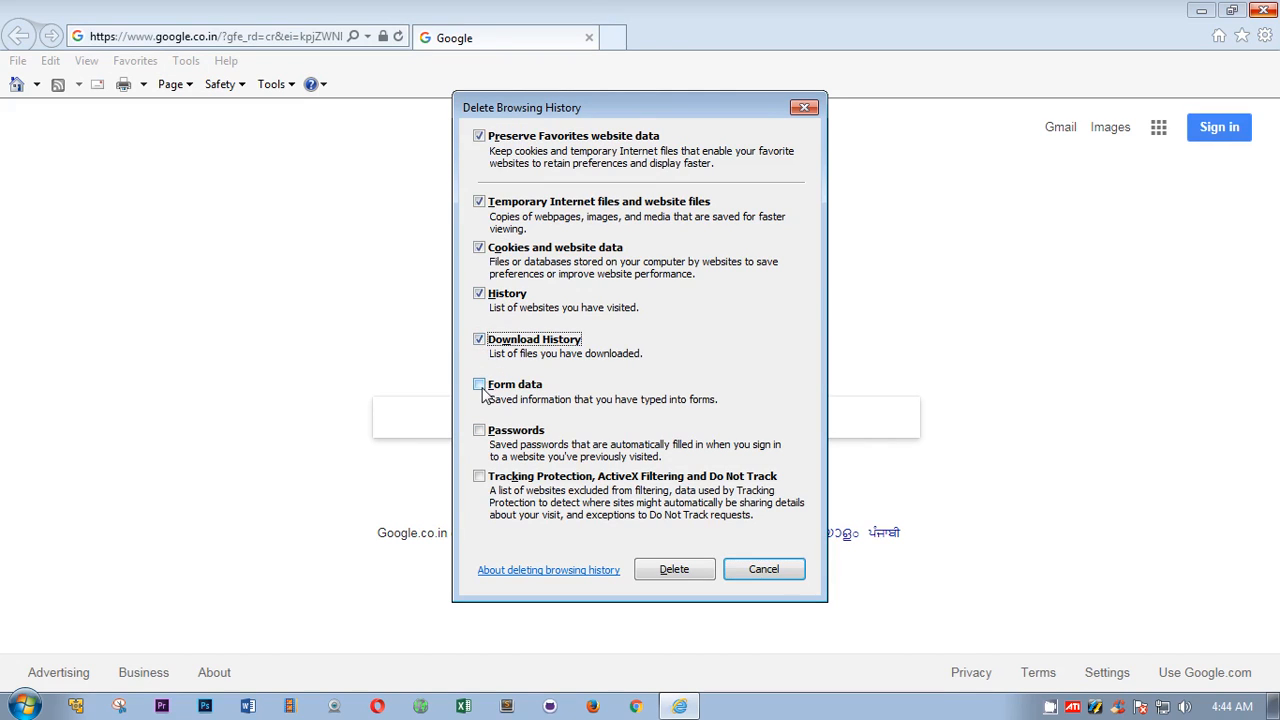
left_click(480, 430)
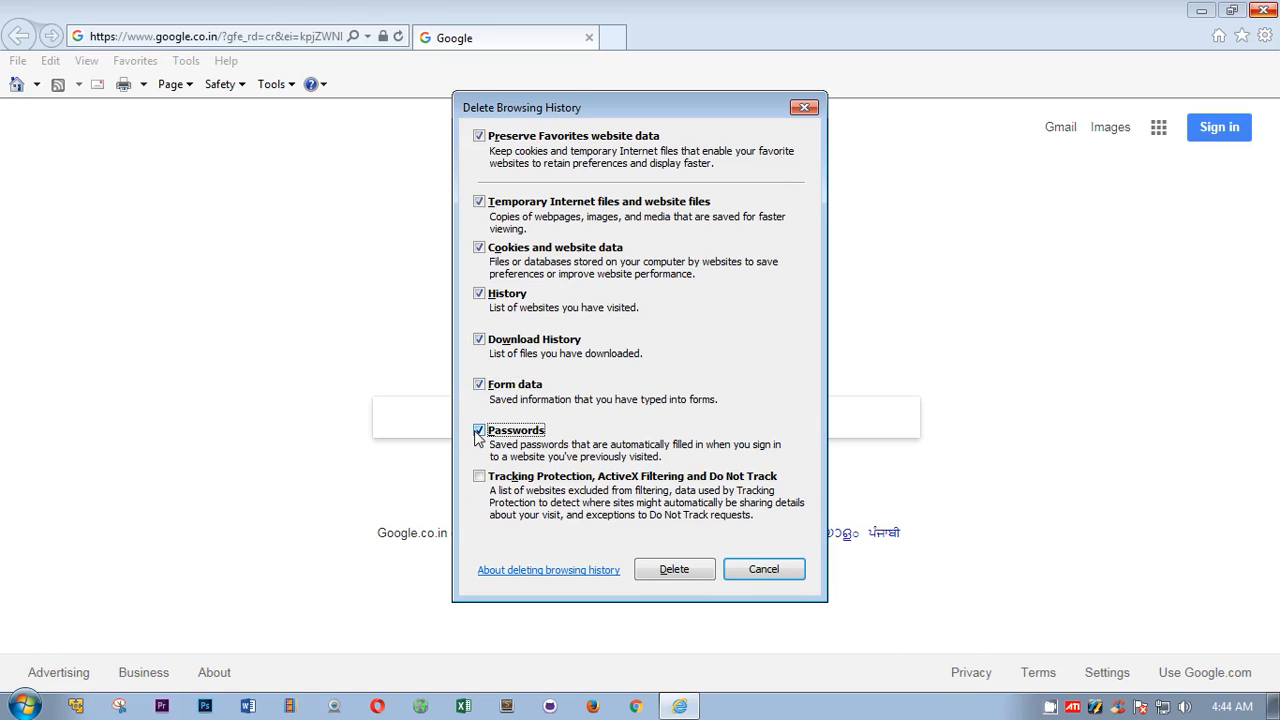
left_click(480, 476)
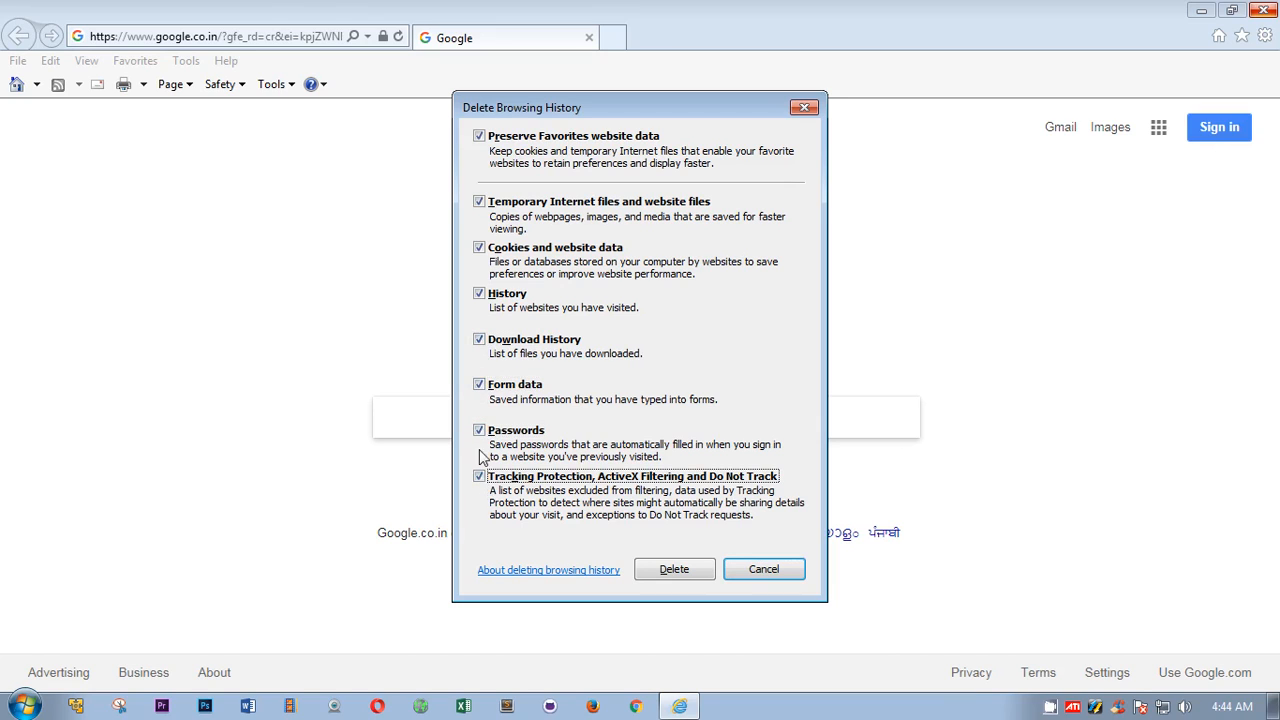
left_click(480, 430)
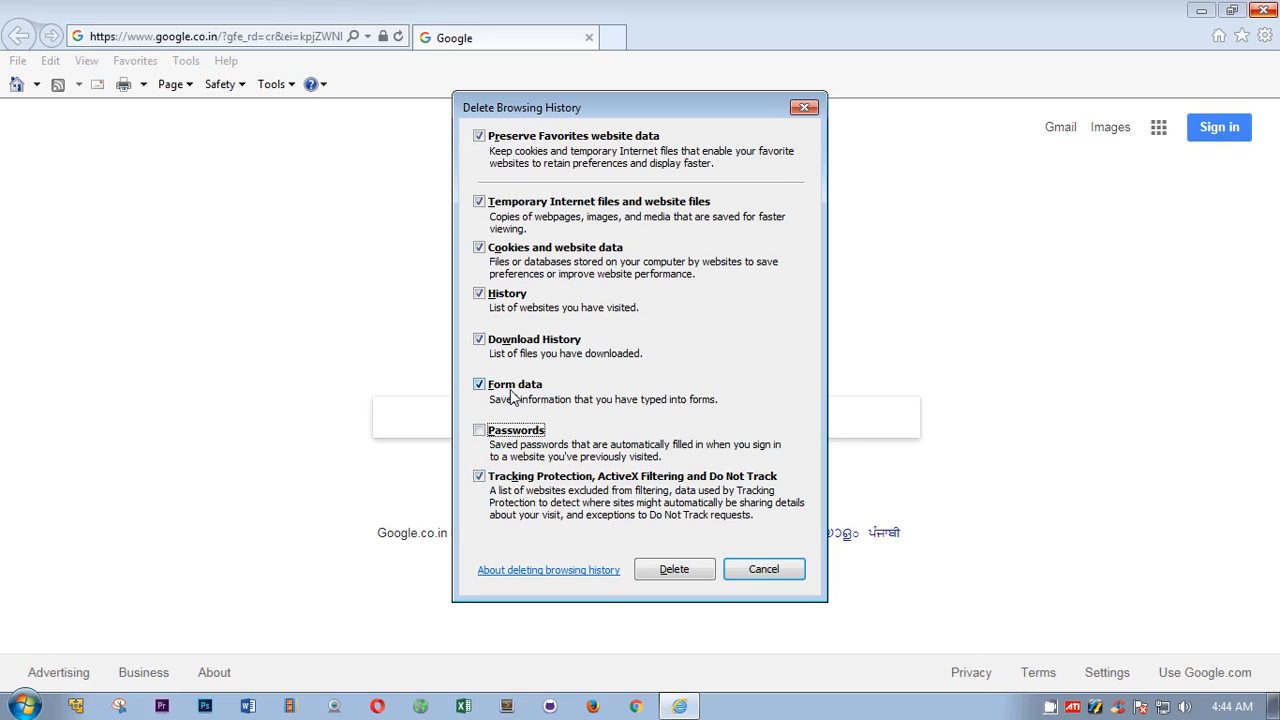
left_click(480, 384)
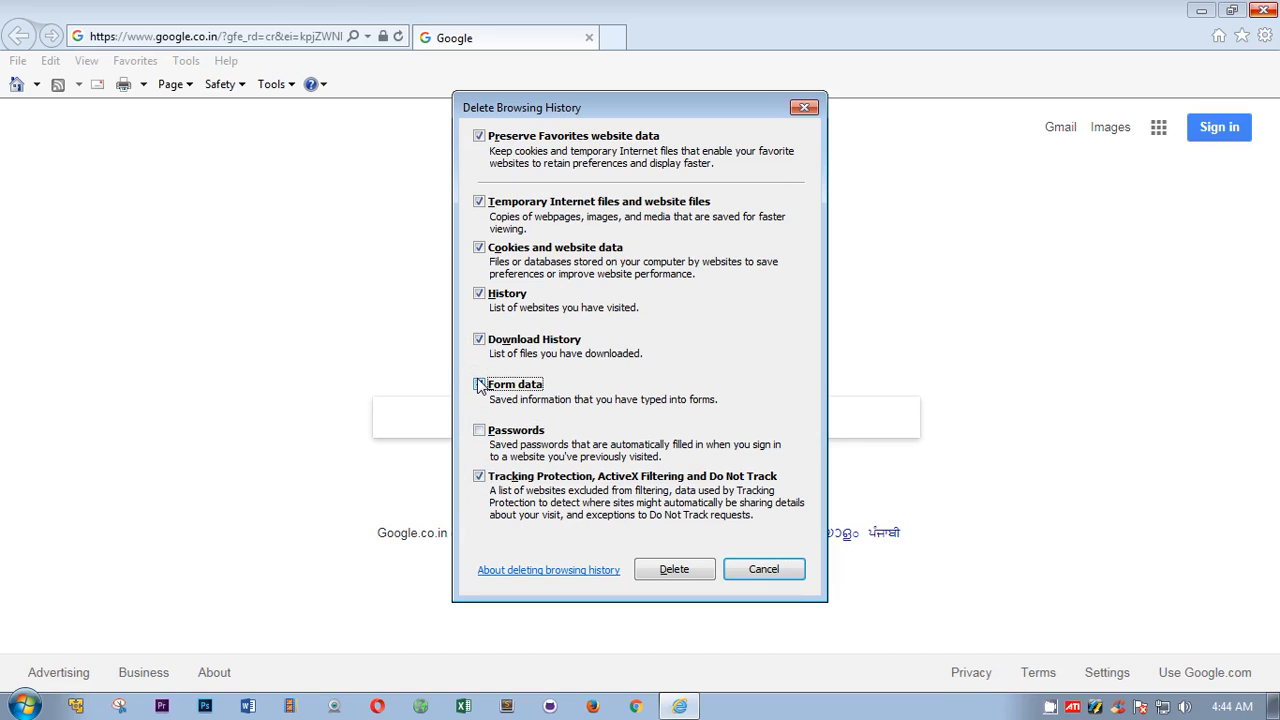
left_click(480, 384)
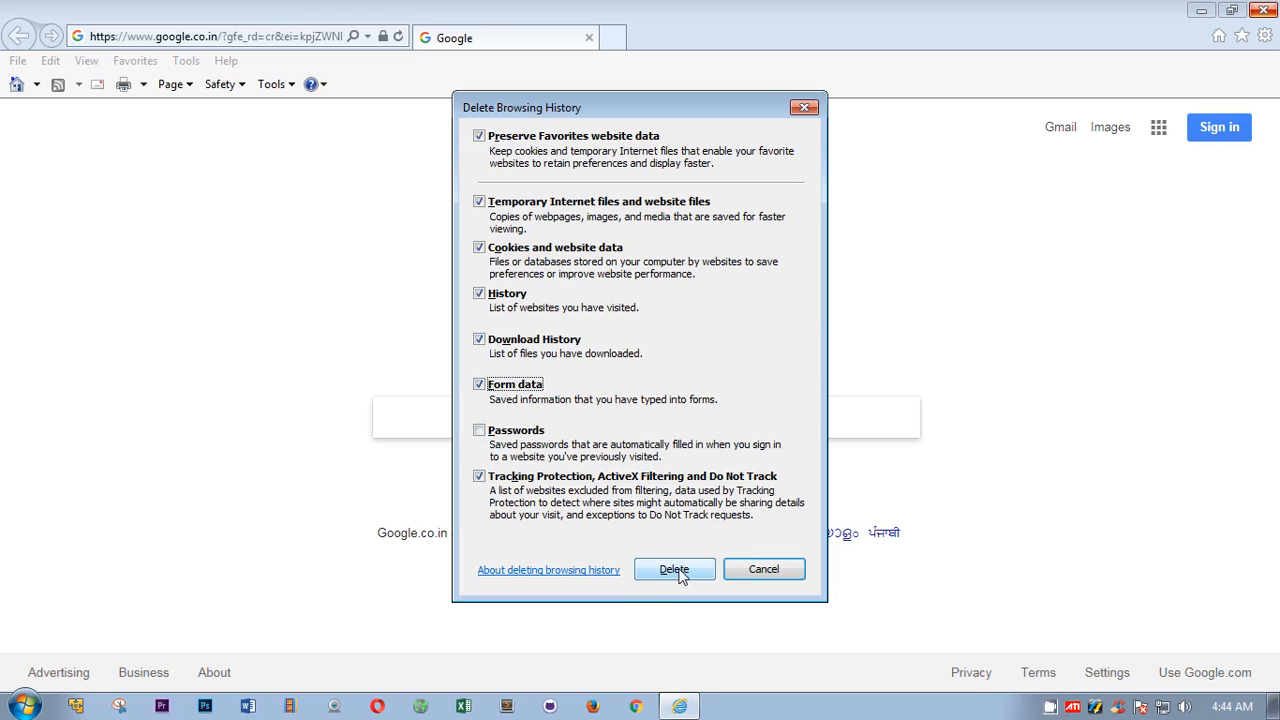
left_click(672, 568)
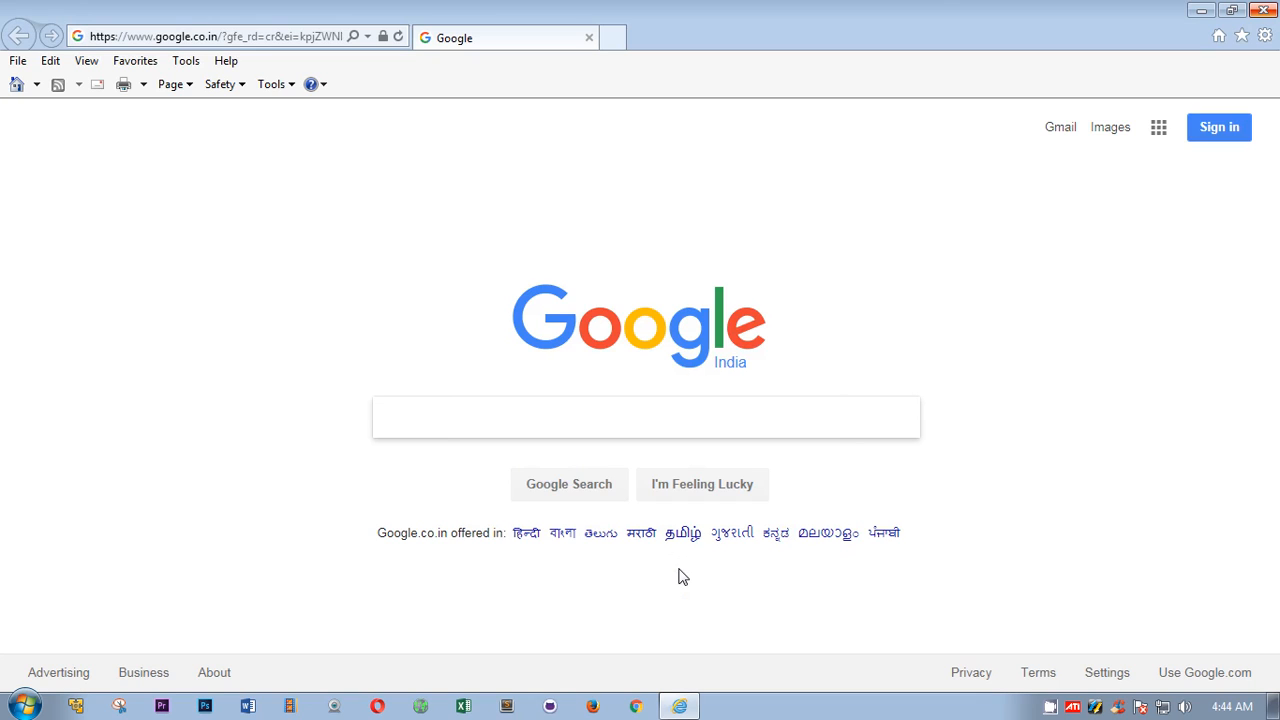
mouse_move(666, 616)
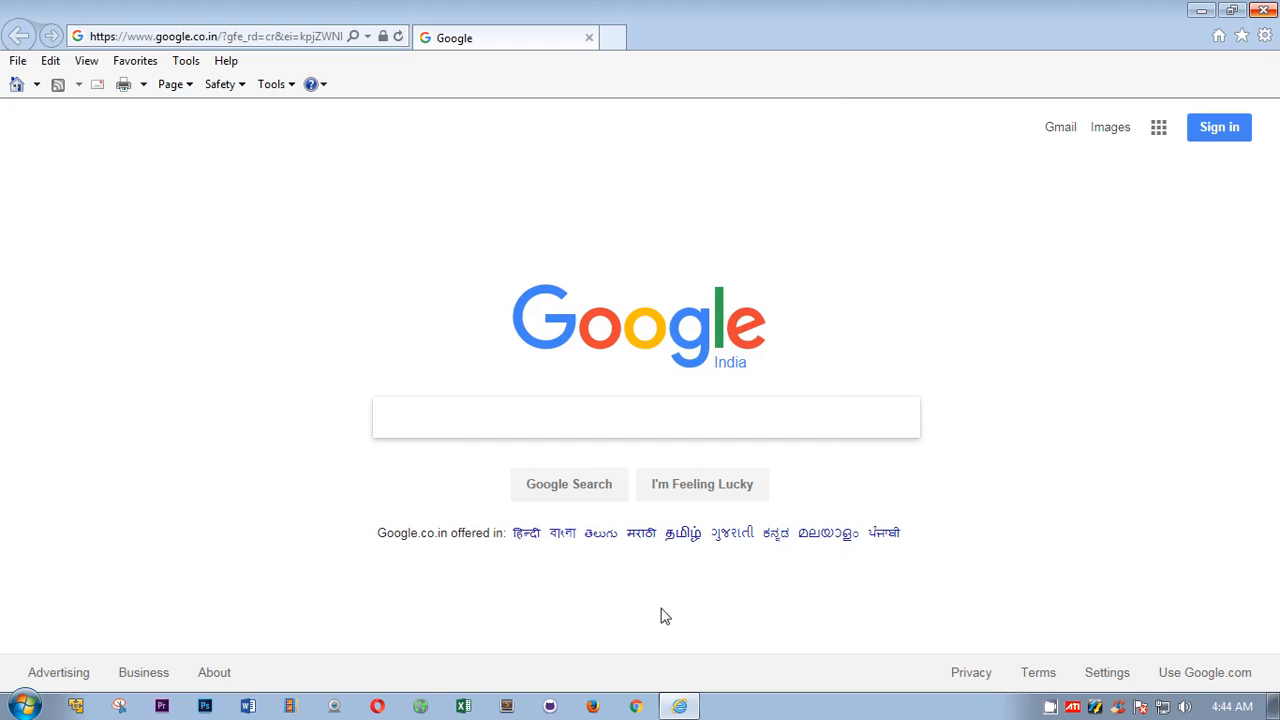
mouse_move(228, 472)
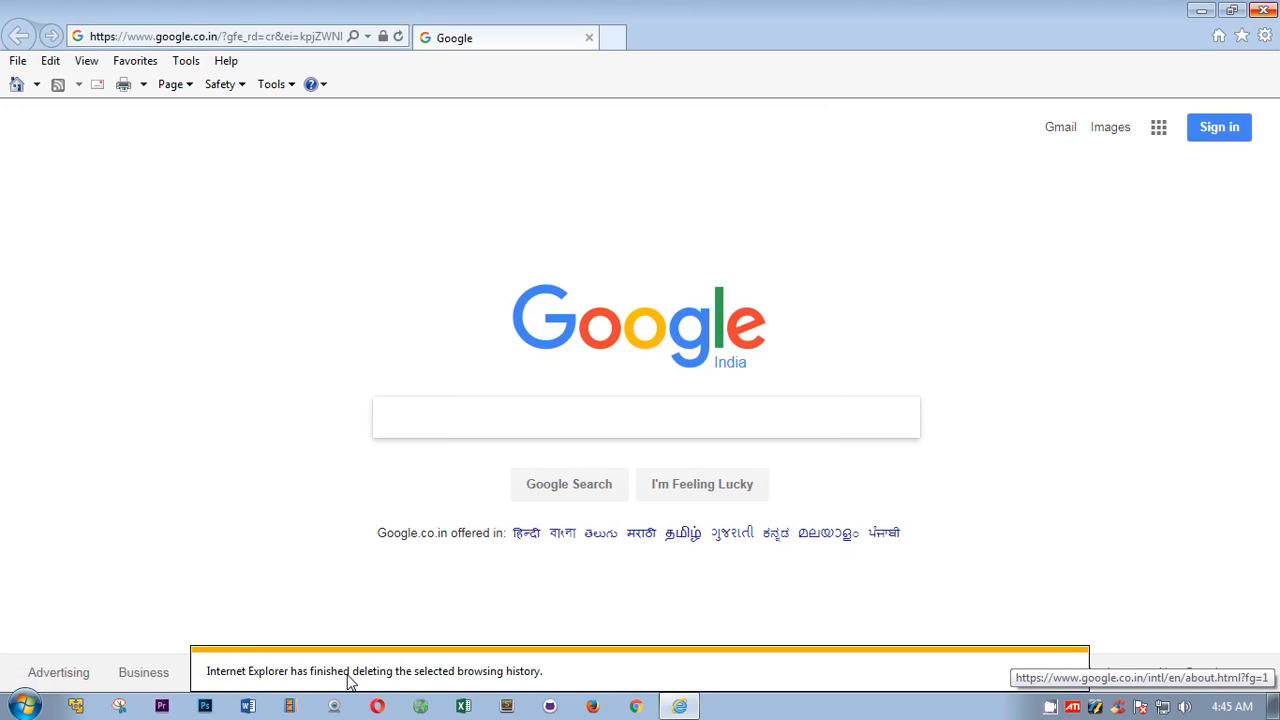
mouse_move(410, 684)
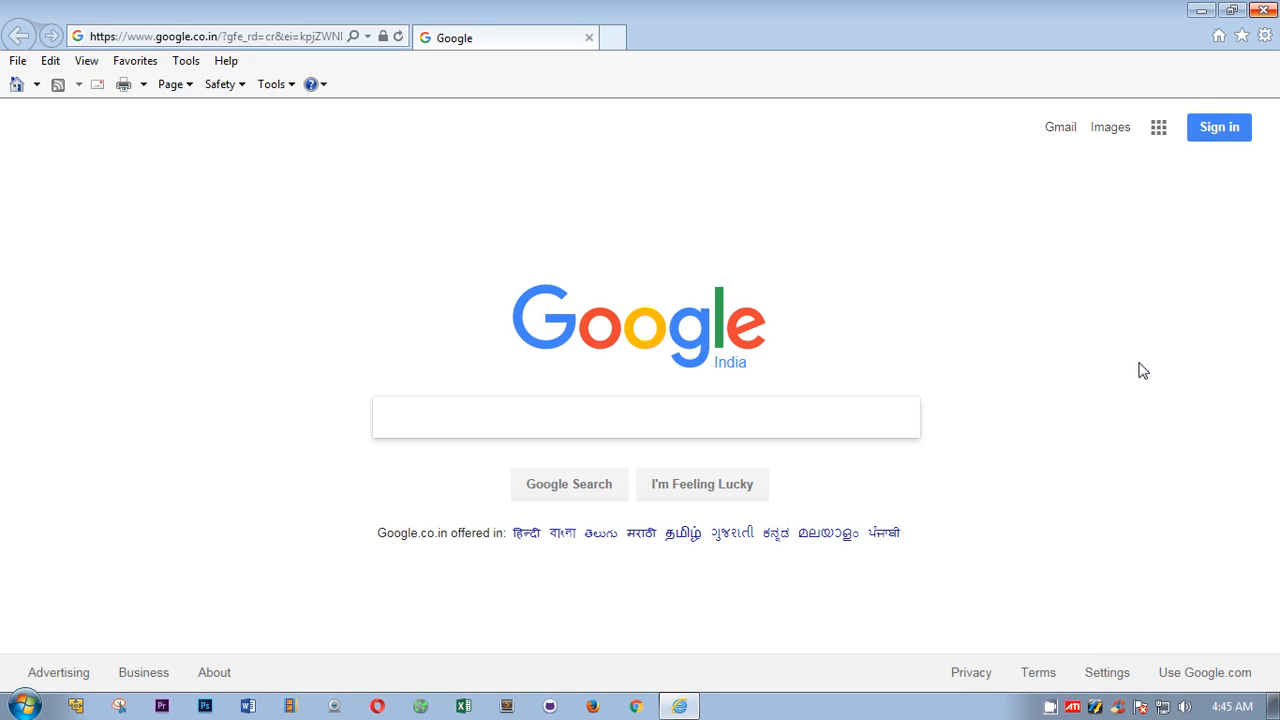
mouse_move(1144, 388)
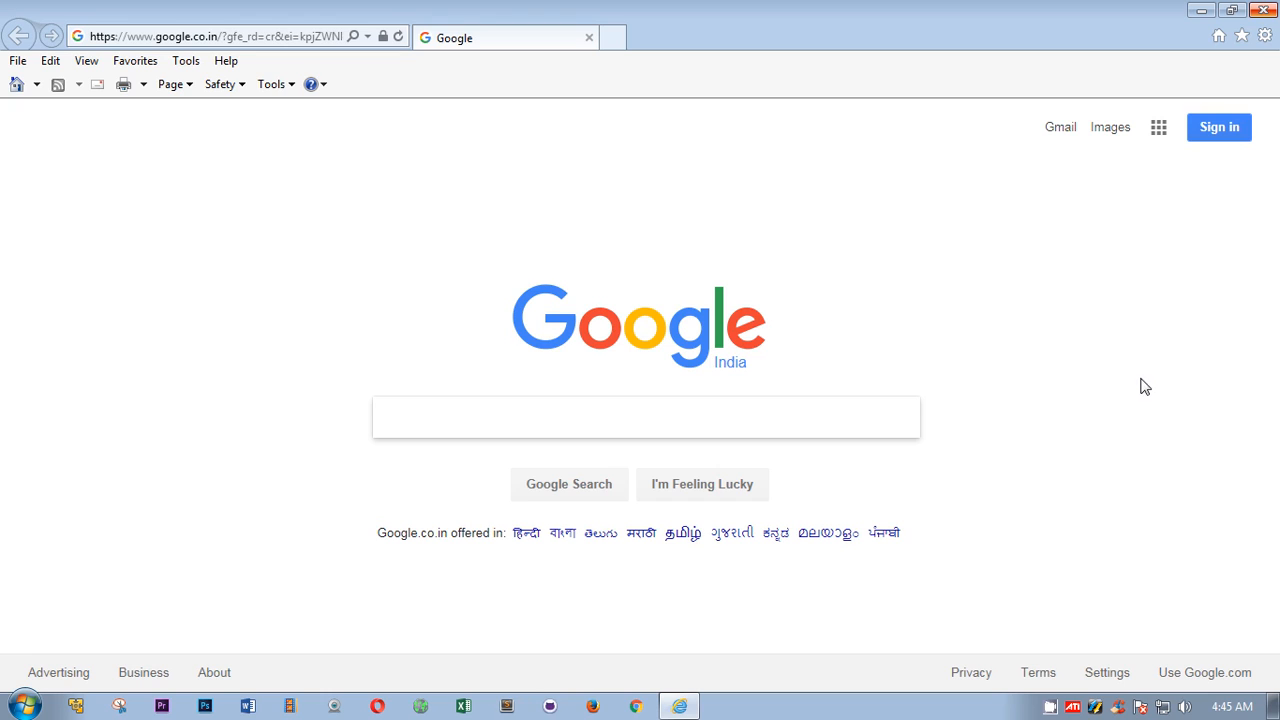
mouse_move(1116, 458)
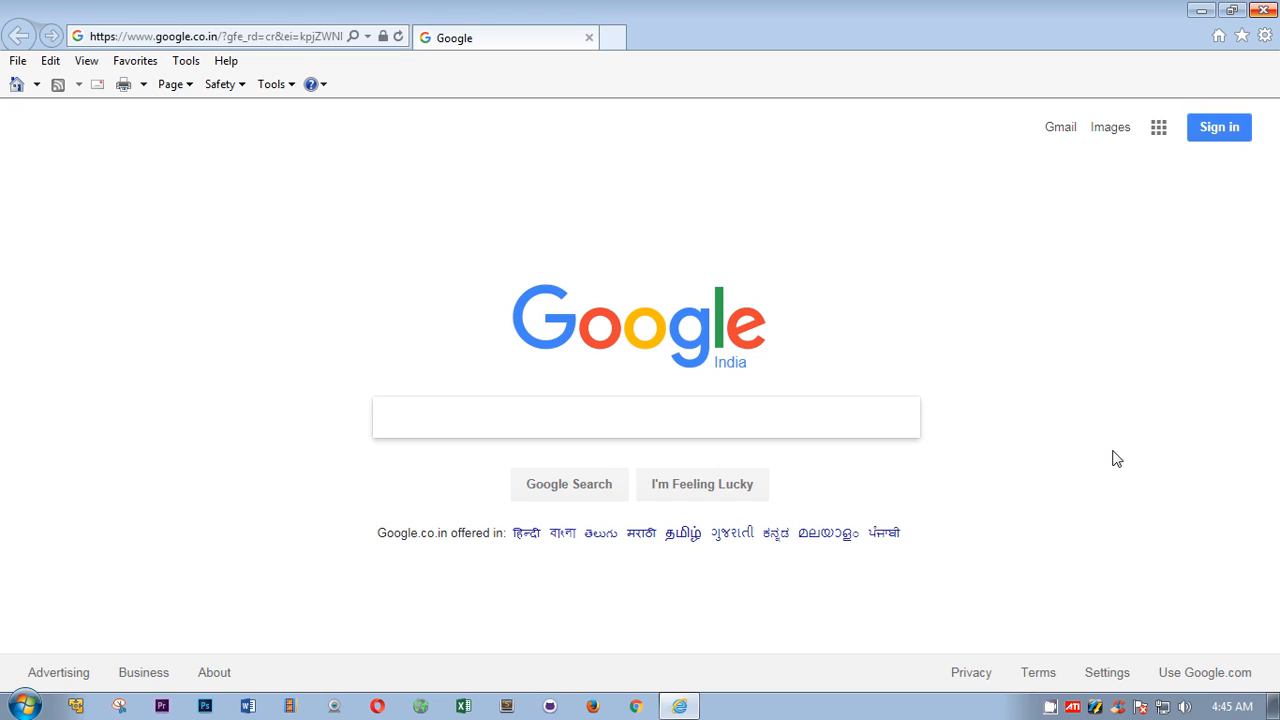